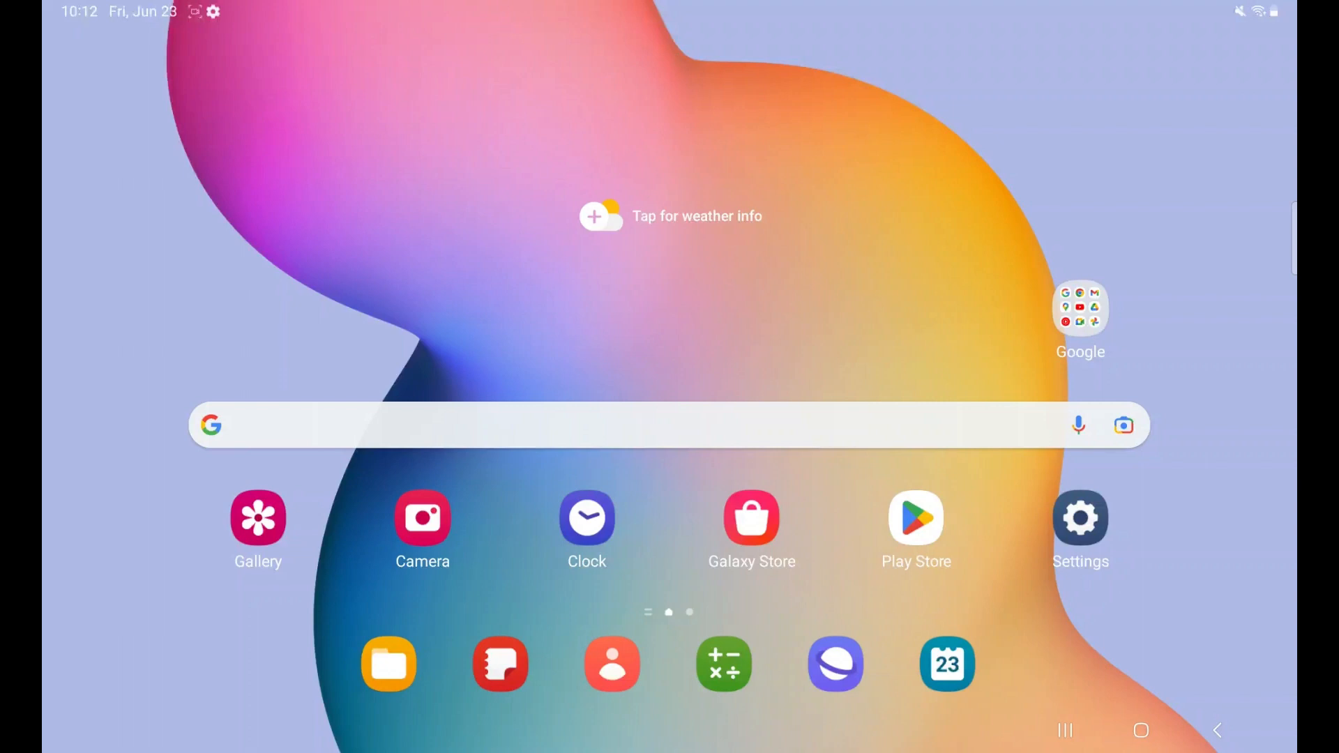
Launch the Play Store app from the home screen.
{"action": "left_click", "coordinate": [916, 518]}
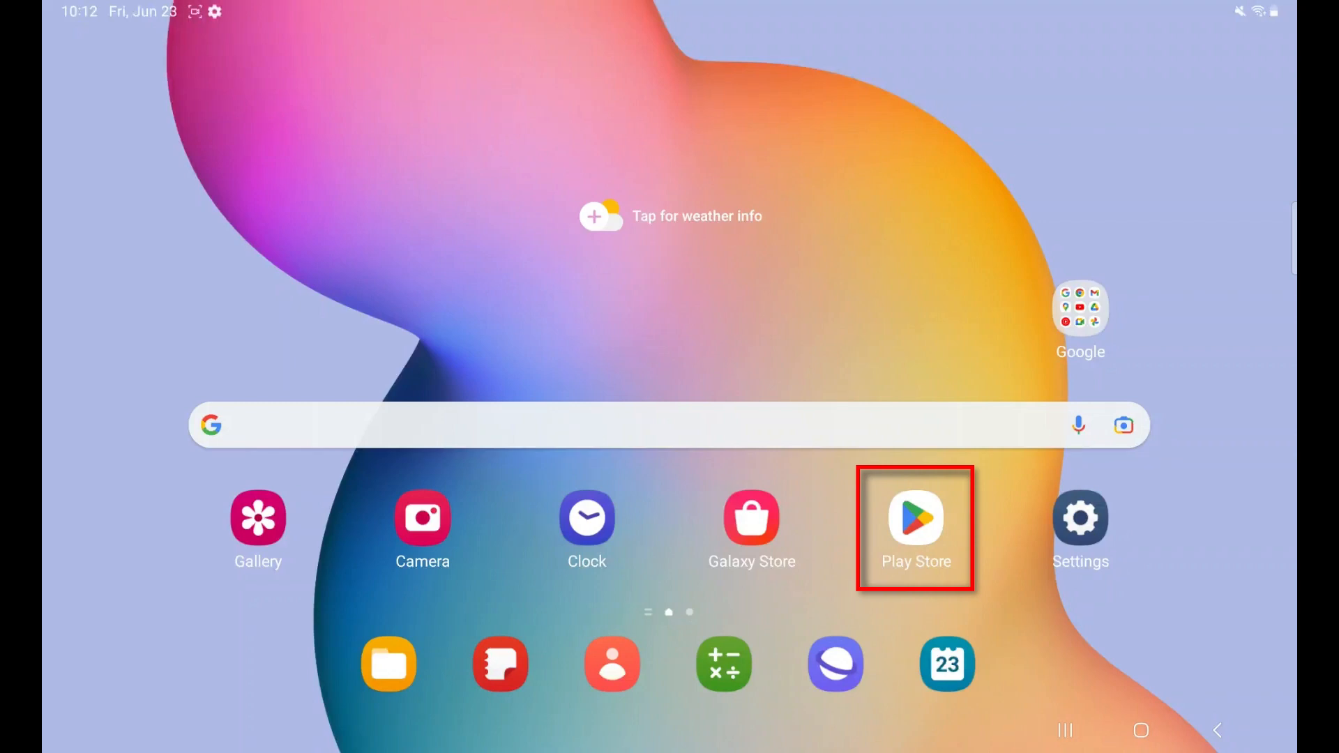
{"action": "left_click", "coordinate": [915, 518]}
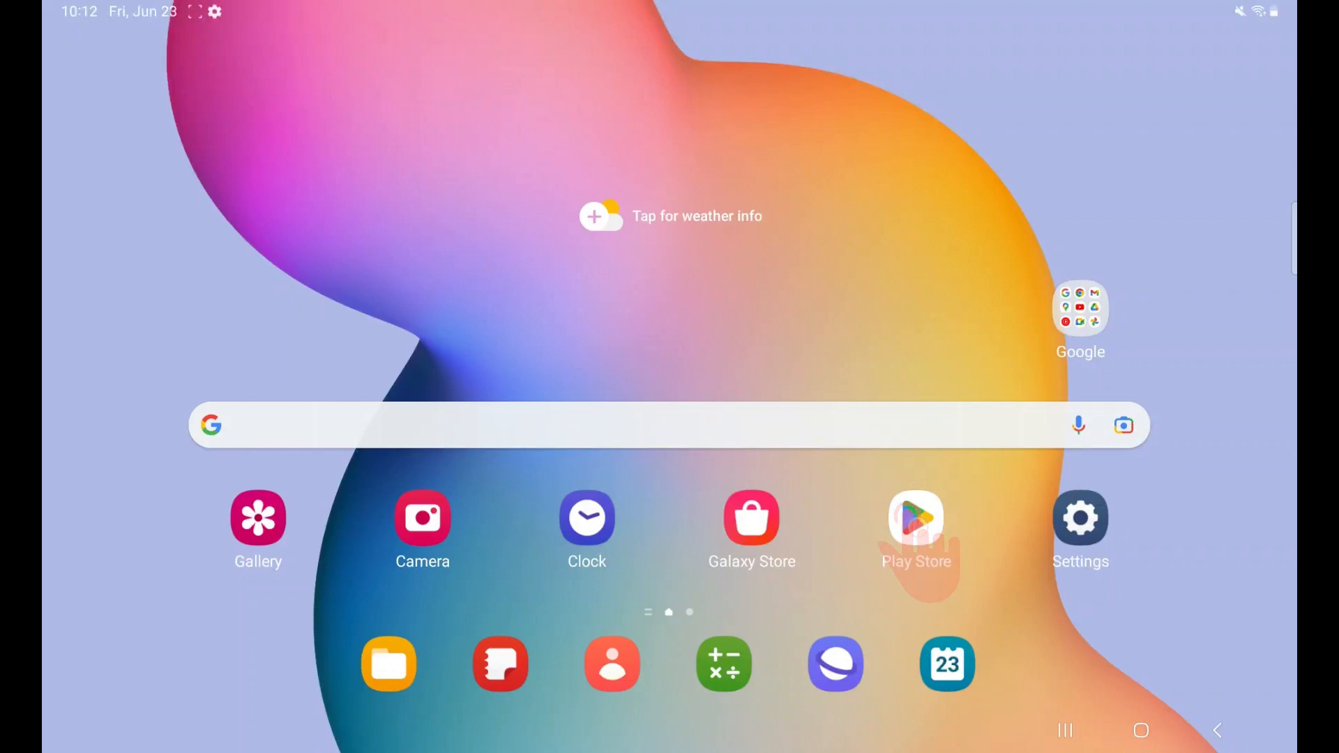
Install Google Find My Device from Play Store search results and go Home.
{"action": "left_click", "coordinate": [915, 518]}
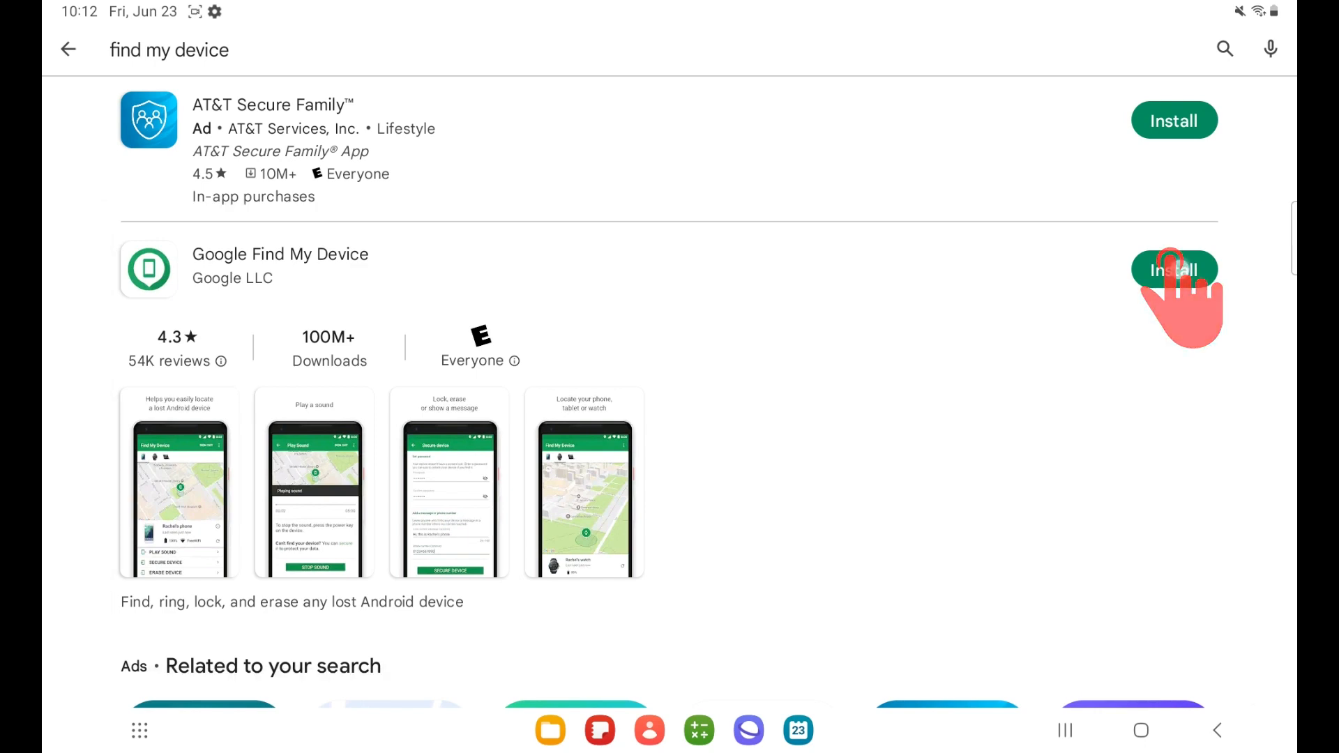
{"action": "left_click", "coordinate": [1173, 270]}
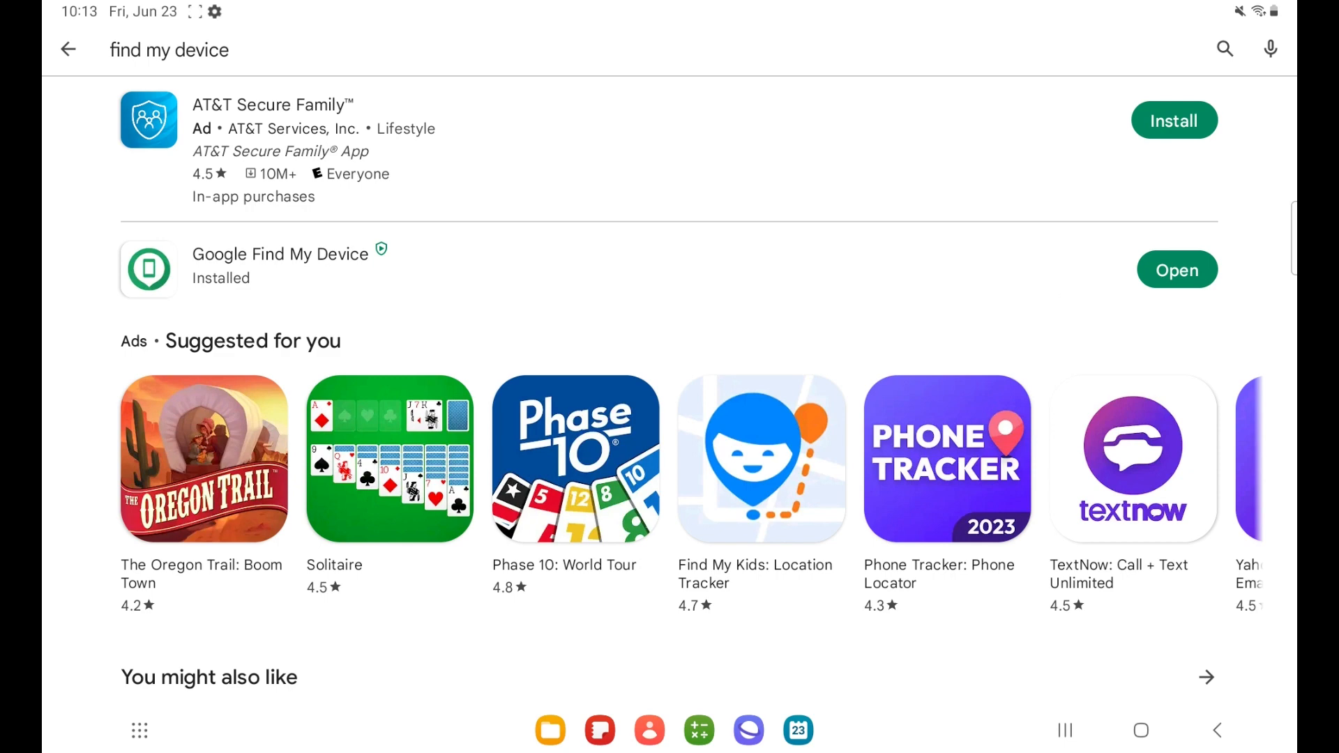
{"action": "left_click", "coordinate": [1140, 730]}
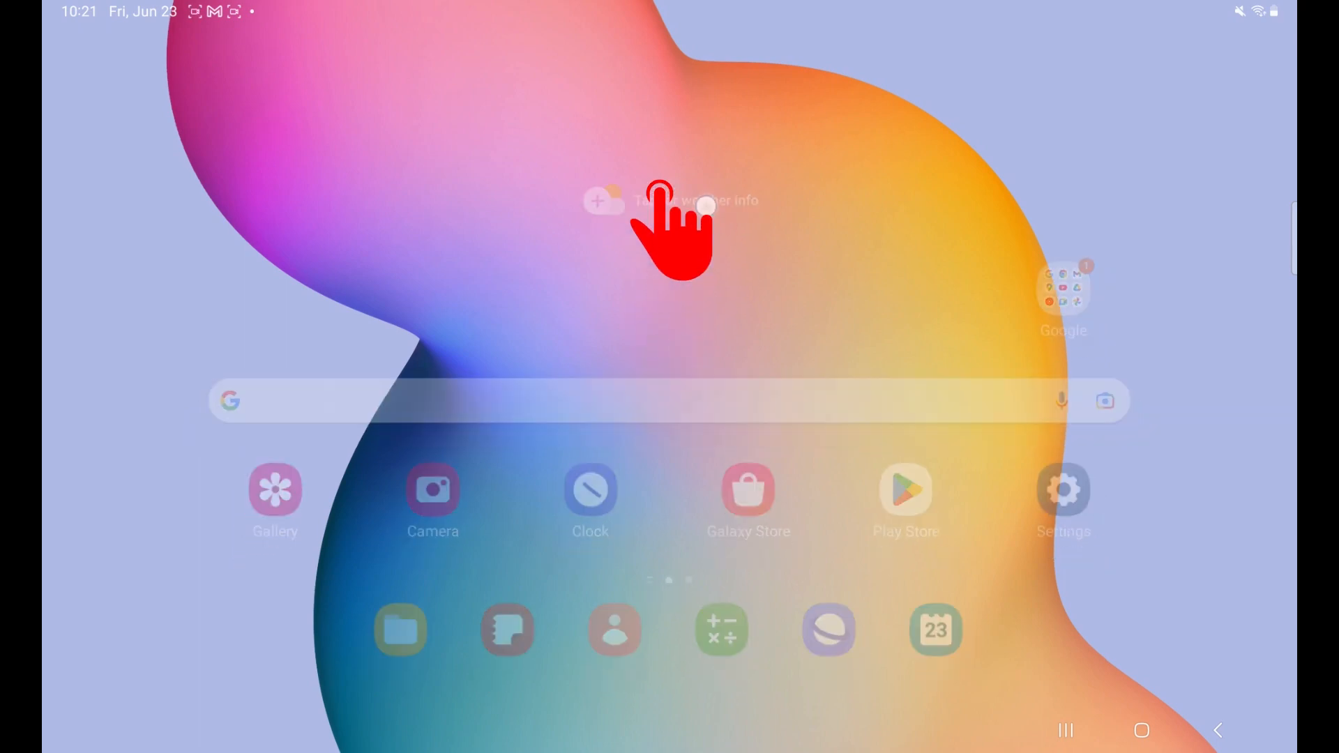
Open the app drawer and launch Find Device.
{"action": "scroll", "scroll_direction": "up", "scroll_amount": 3}
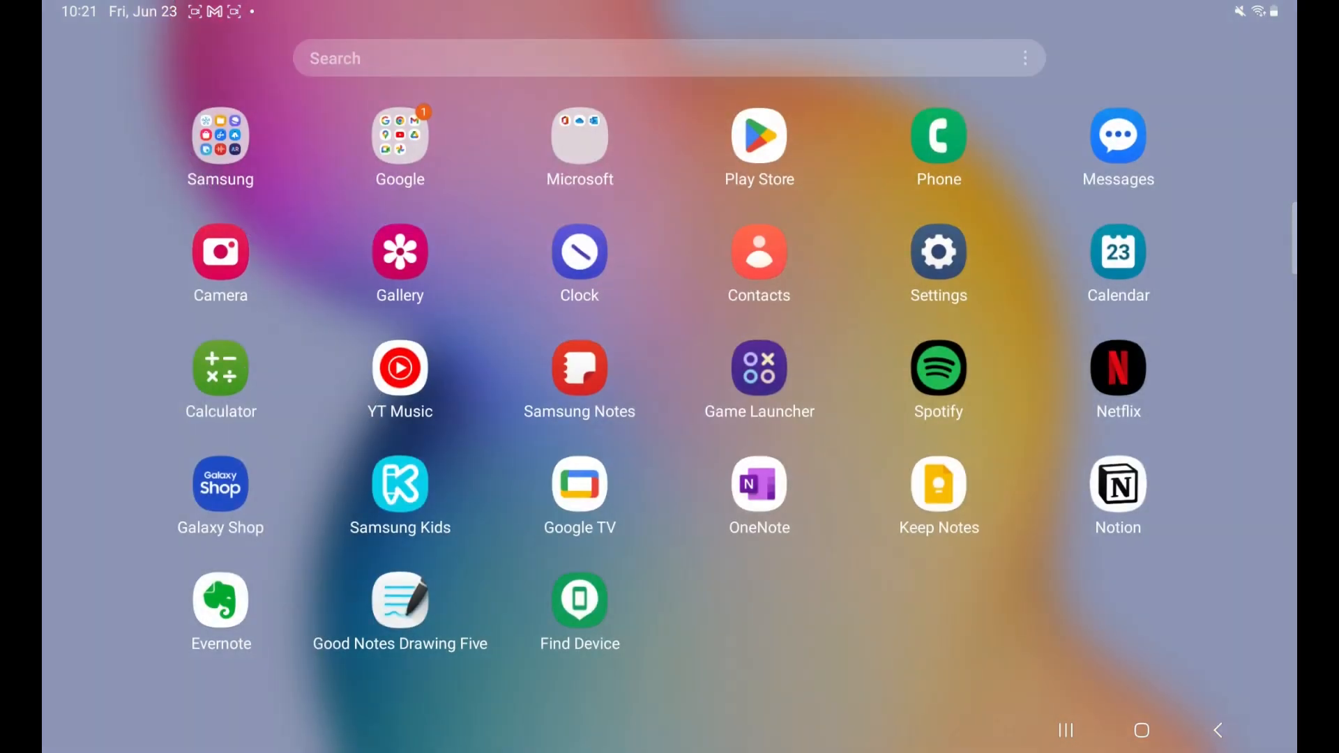
{"action": "left_click", "coordinate": [579, 597]}
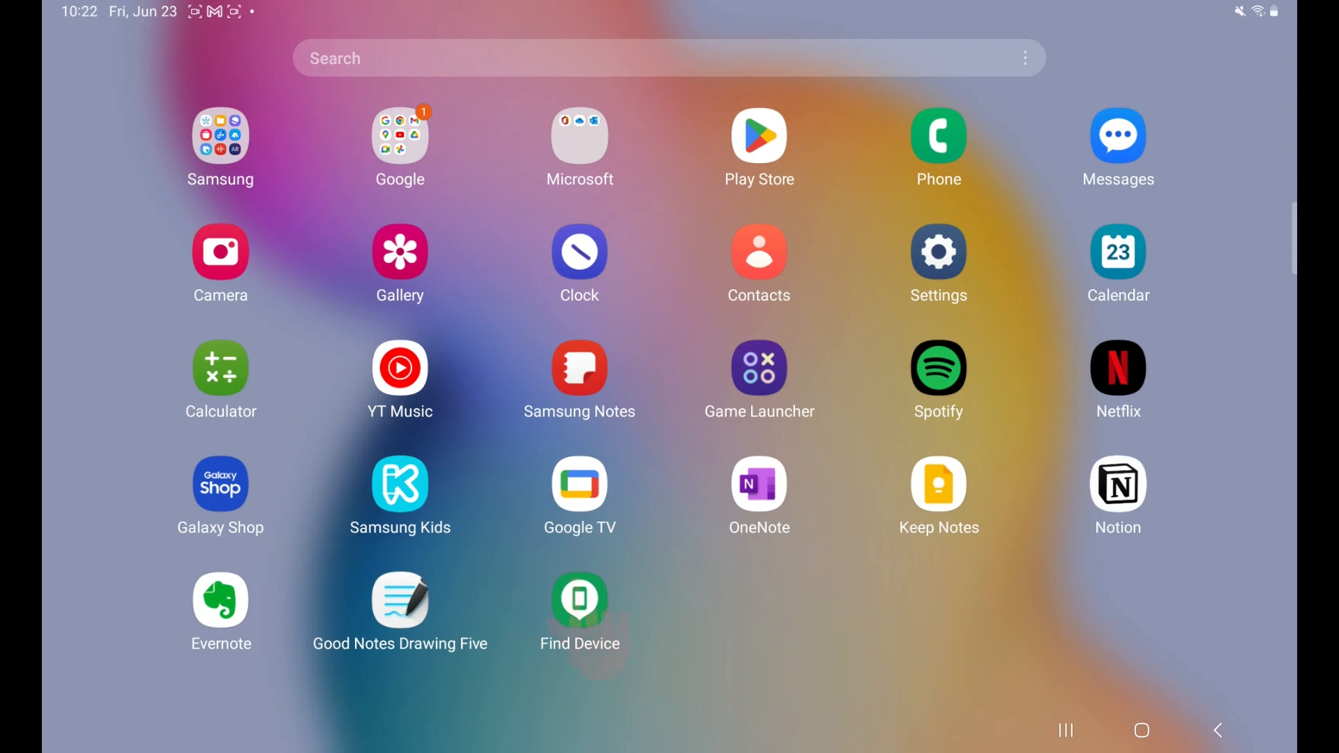
{"action": "left_click", "coordinate": [579, 594]}
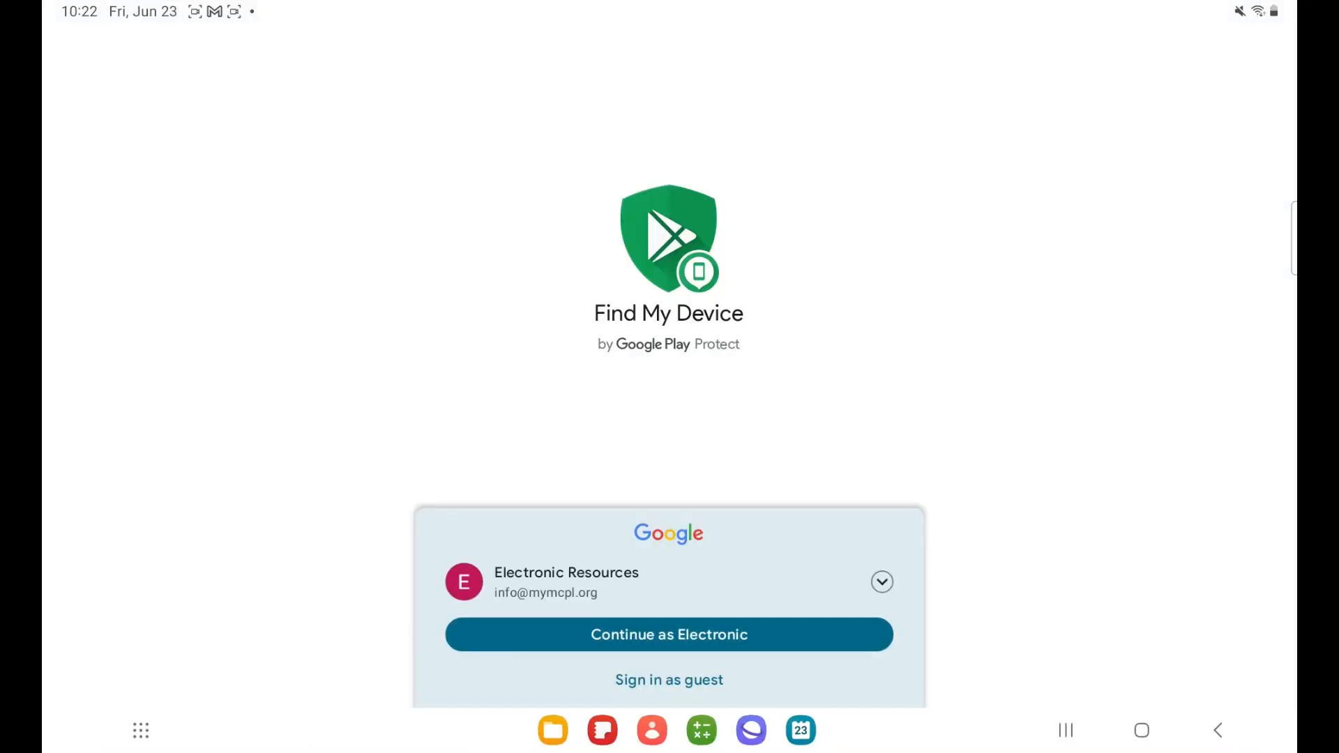
Pick the second Google account from the account picker and continue signing in.
{"action": "left_click", "coordinate": [880, 581]}
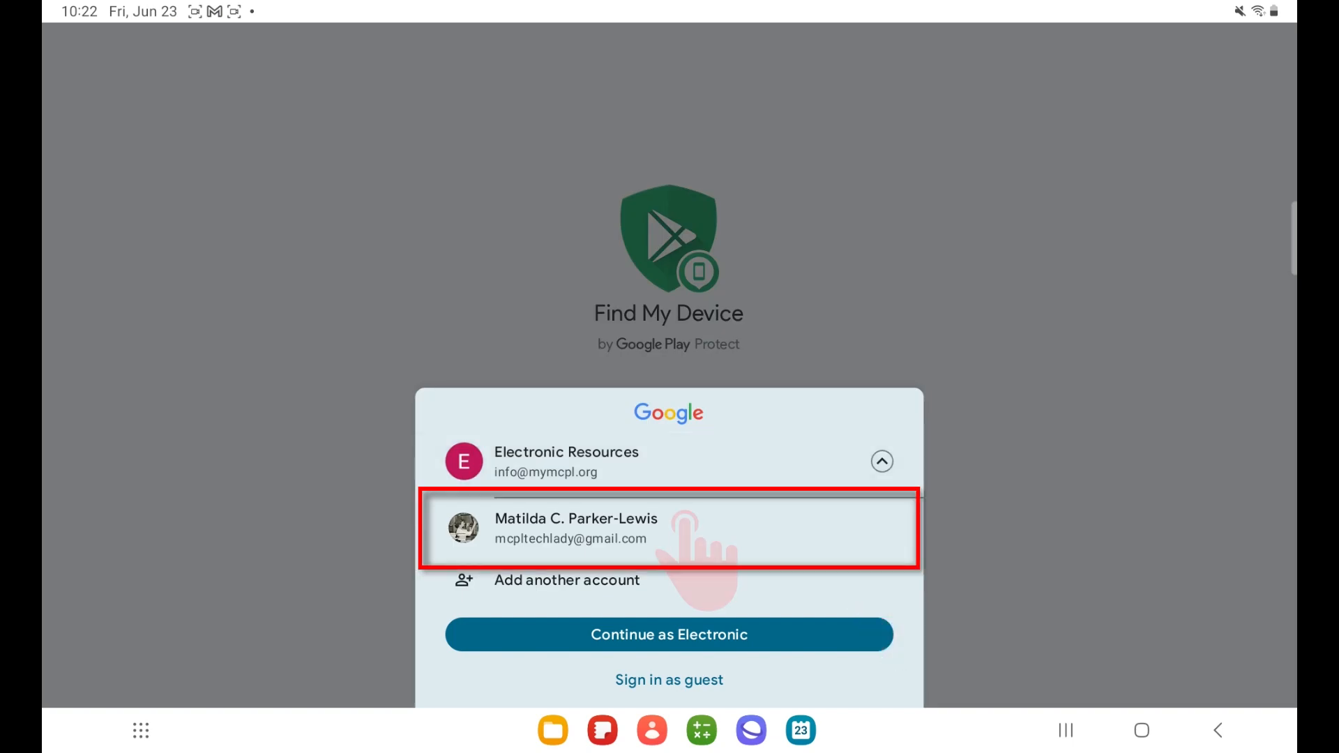
{"action": "left_click", "coordinate": [575, 529]}
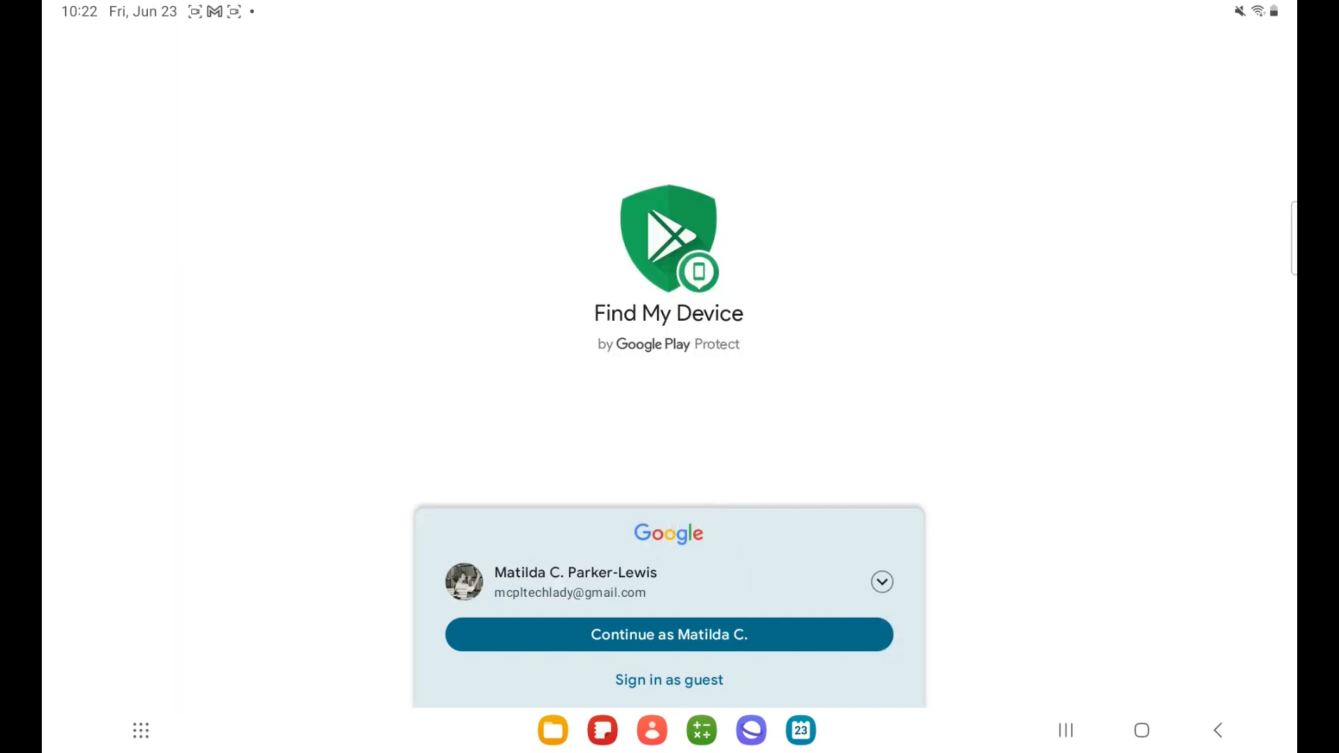
{"action": "left_click", "coordinate": [668, 634]}
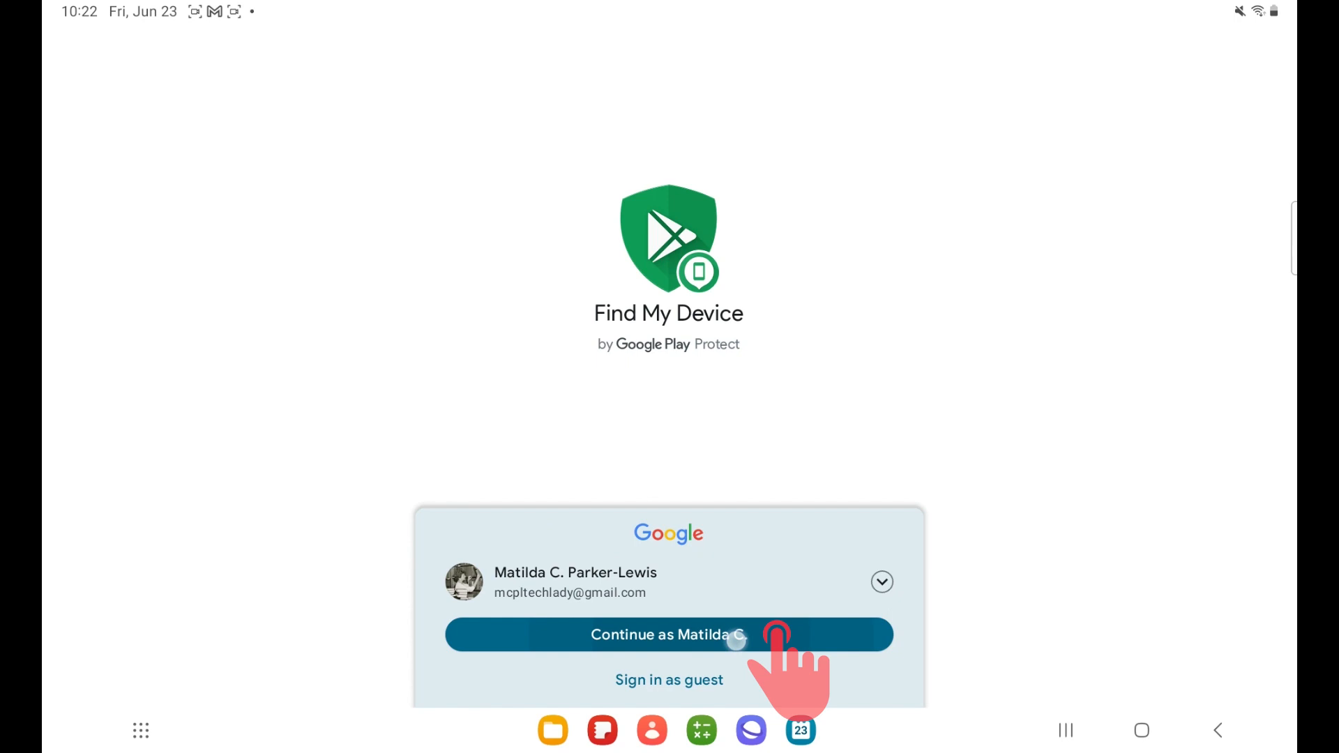
{"action": "left_click", "coordinate": [669, 635]}
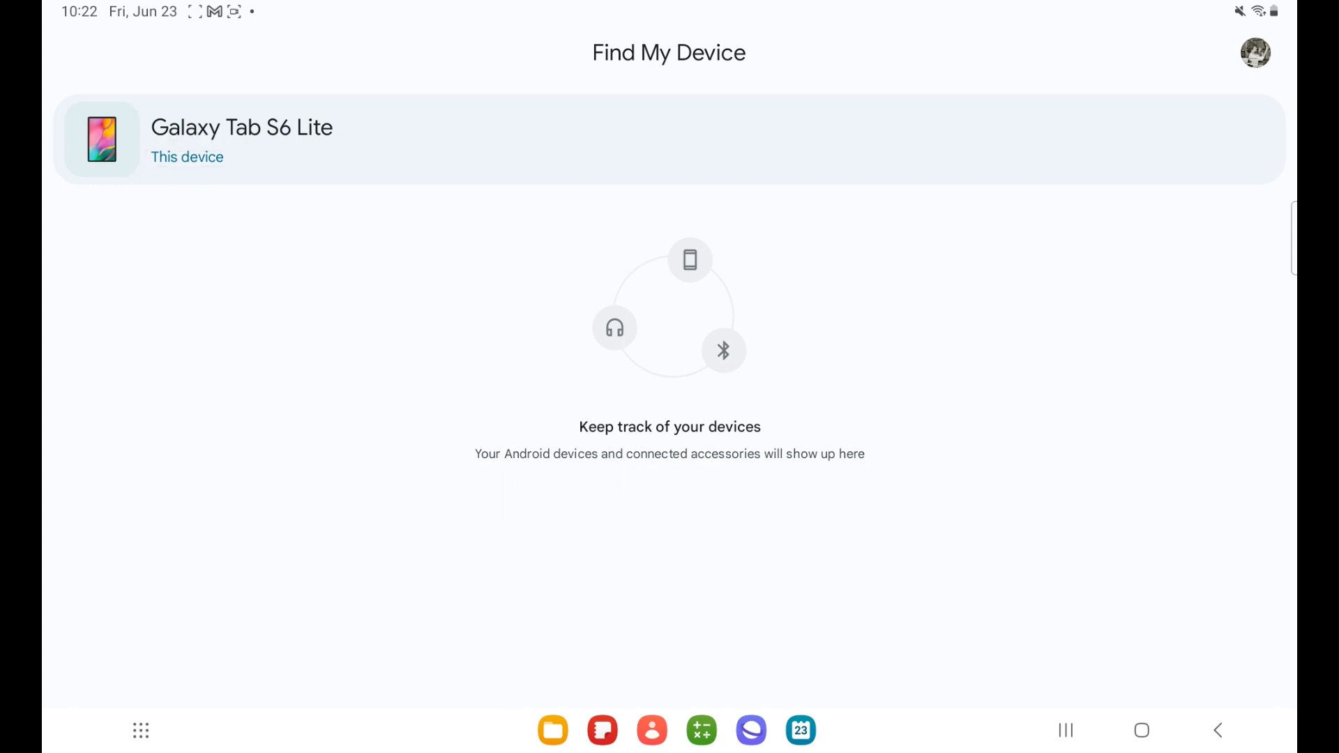
View the Galaxy Tab S6 Lite details and cancel the rename prompt.
{"action": "left_click", "coordinate": [242, 140]}
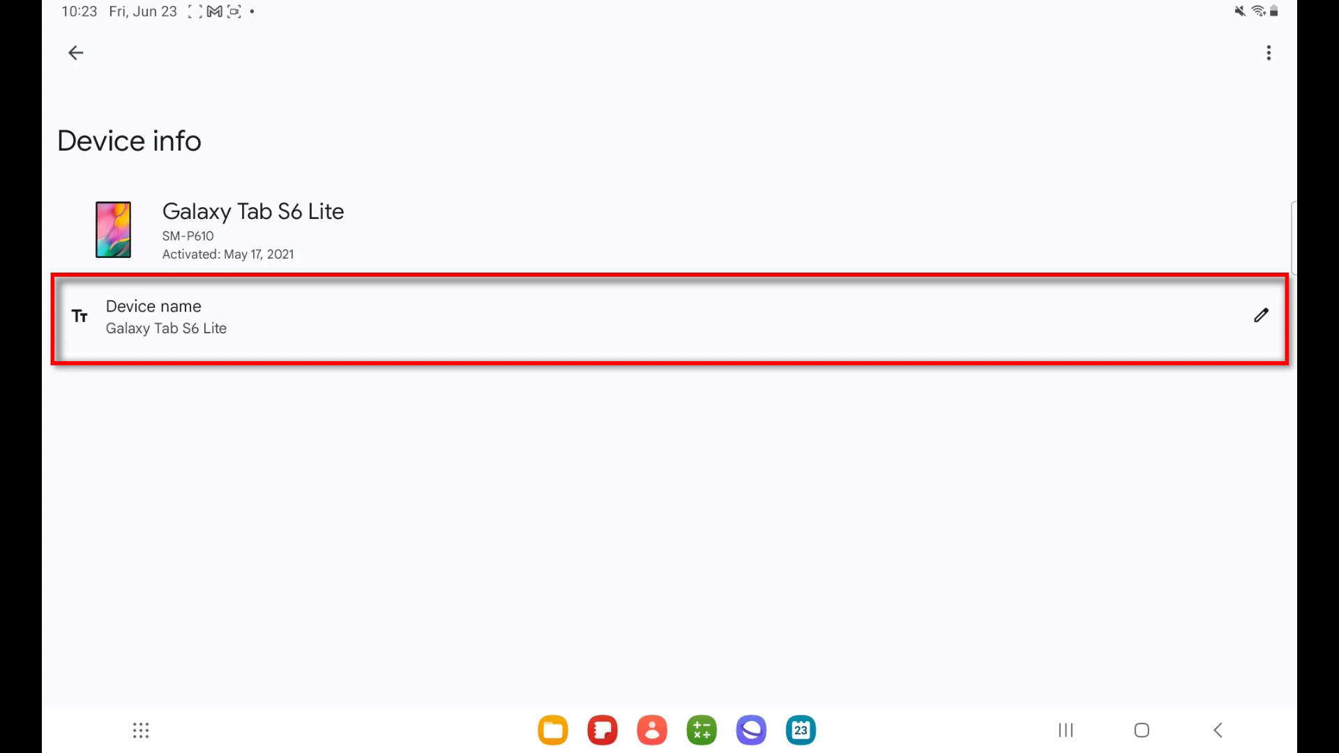
{"action": "left_click", "coordinate": [1260, 315]}
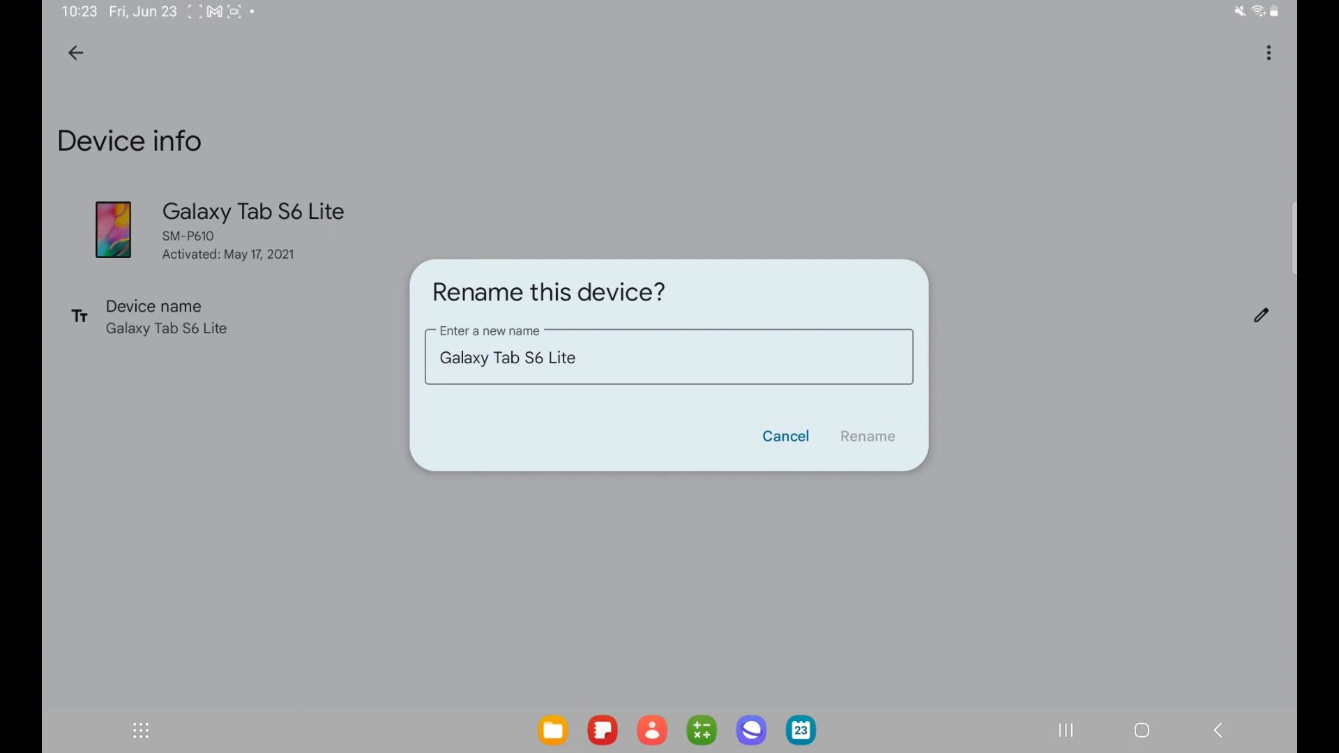
{"action": "left_click", "coordinate": [784, 436]}
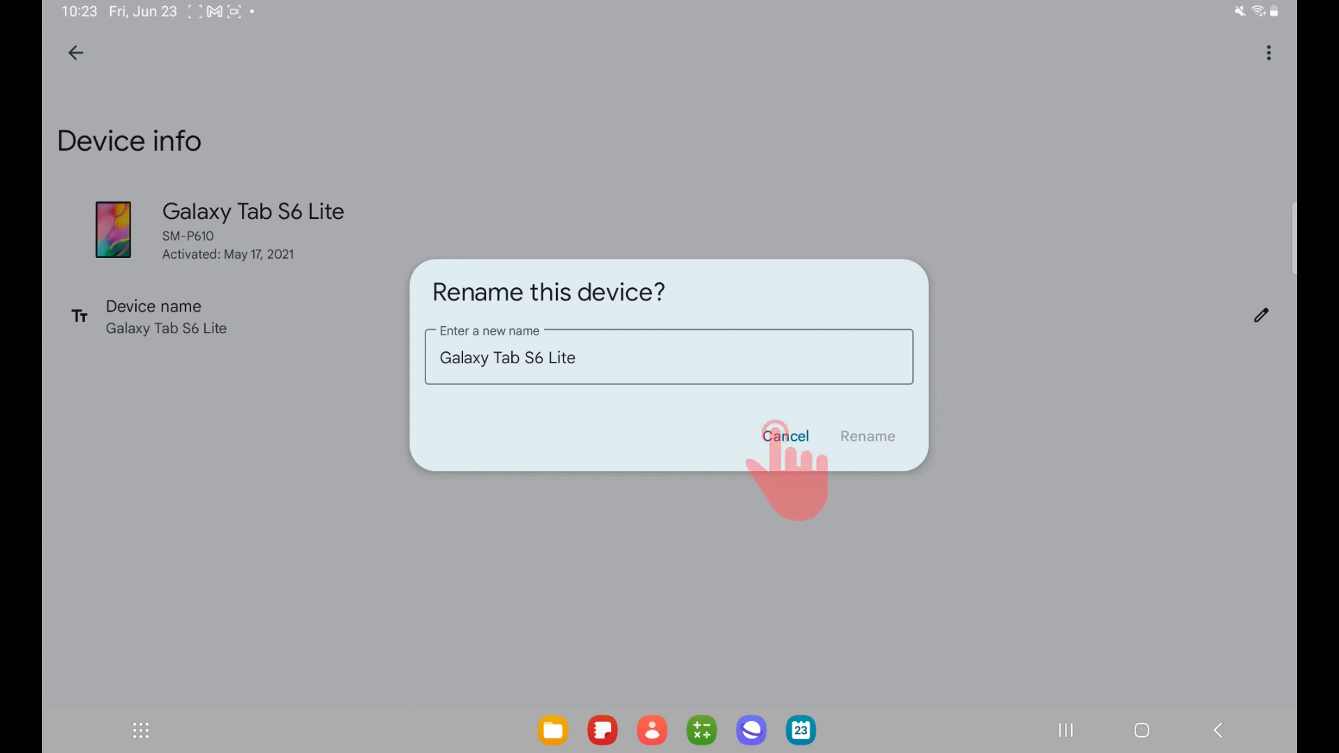
{"action": "left_click", "coordinate": [784, 436]}
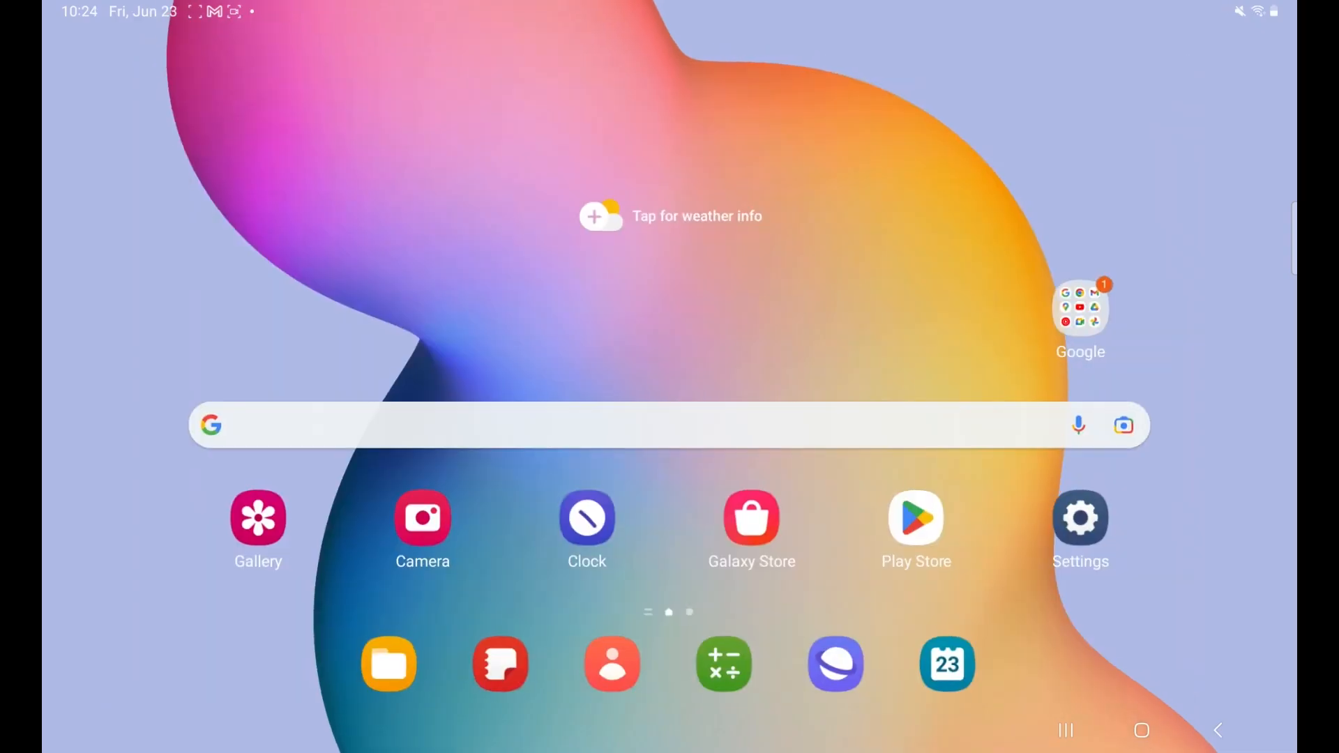
Launch Settings and scroll the left pane toward Security and privacy.
{"action": "left_click", "coordinate": [1080, 518]}
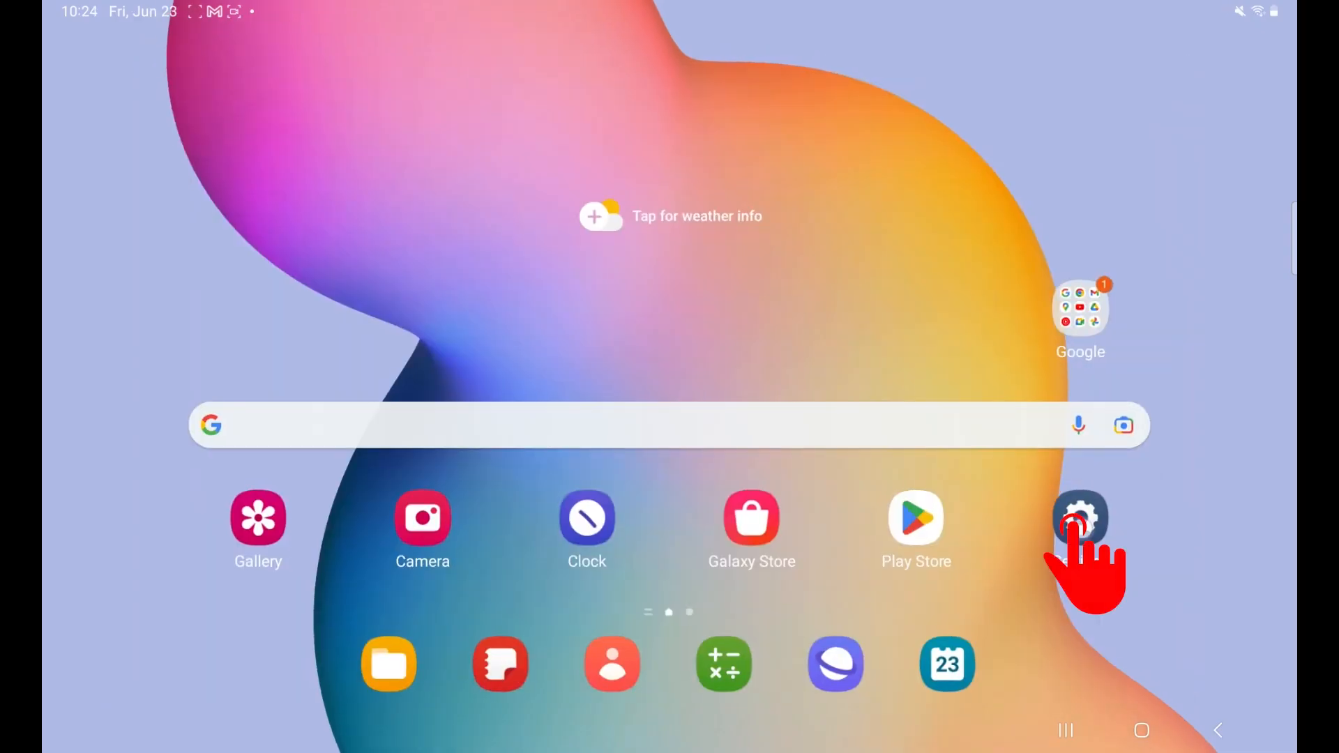
{"action": "left_click", "coordinate": [1079, 519]}
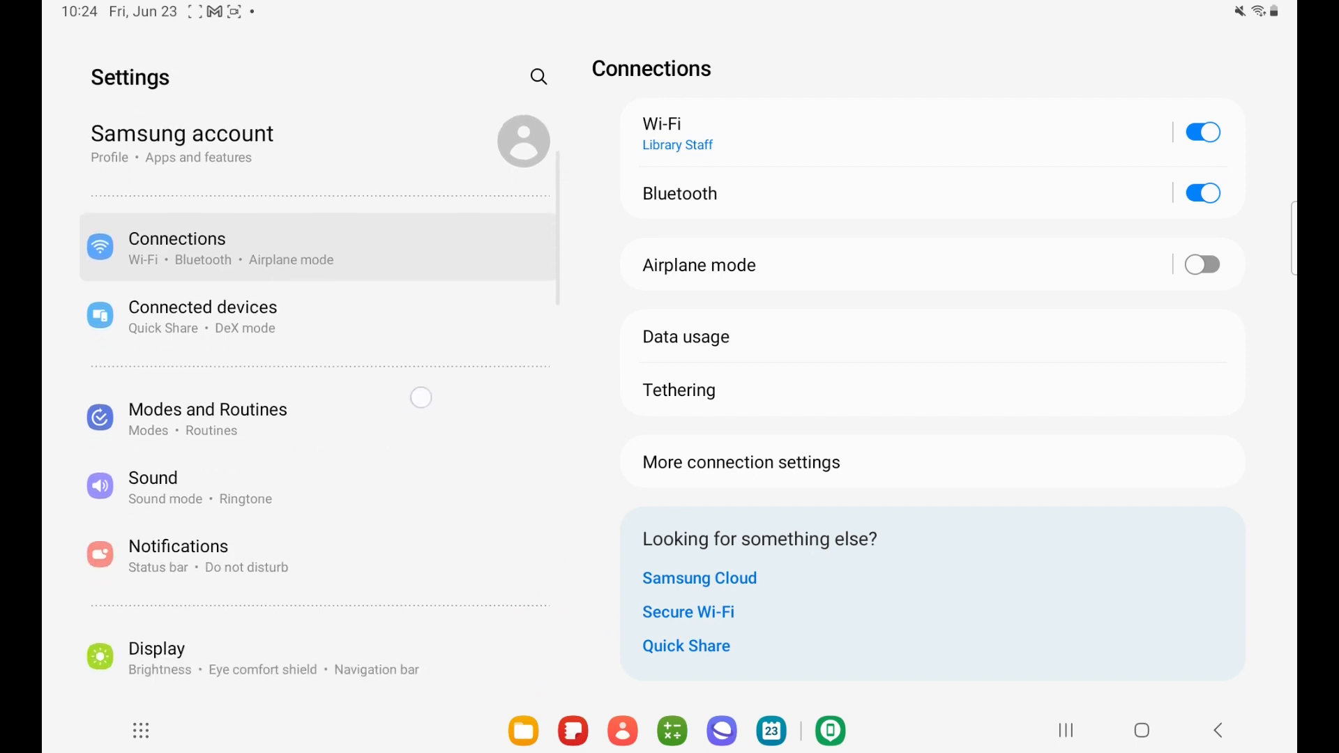
{"action": "scroll", "scroll_direction": "down", "scroll_amount": 3}
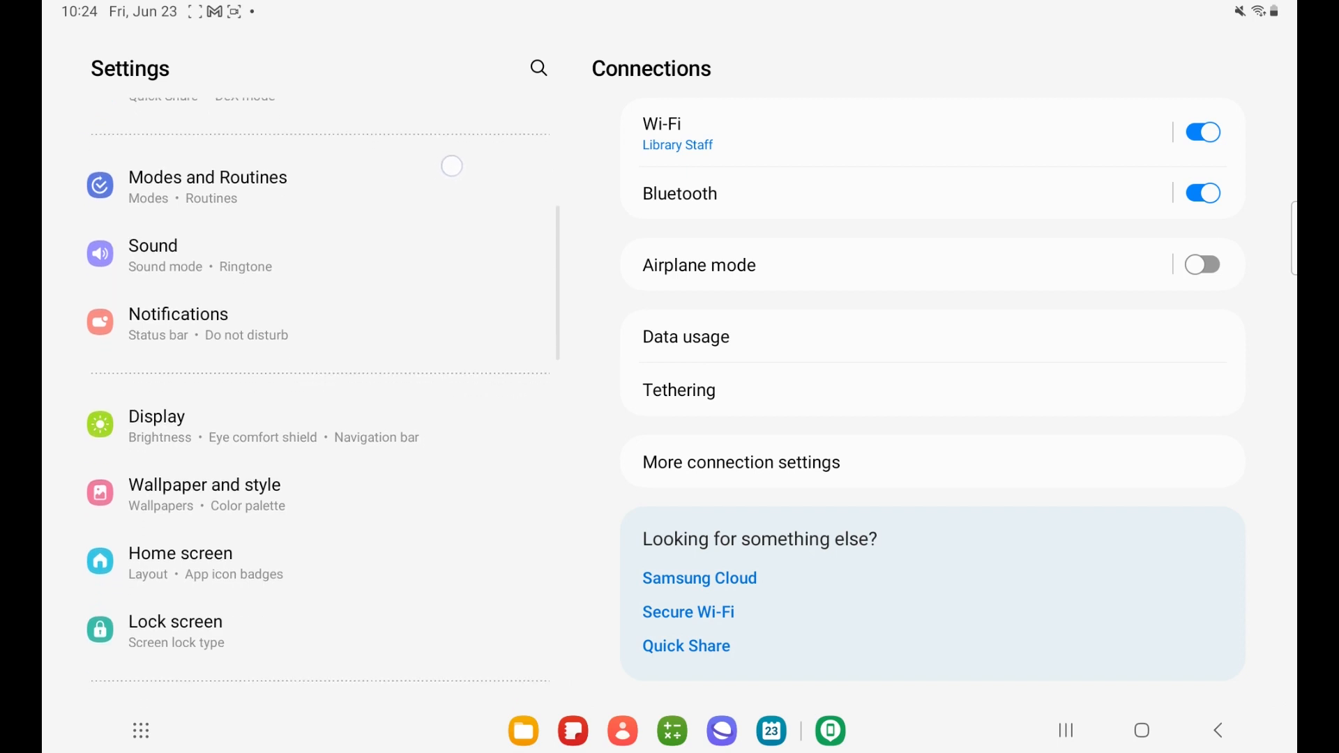
{"action": "scroll", "scroll_direction": "down", "scroll_amount": 3}
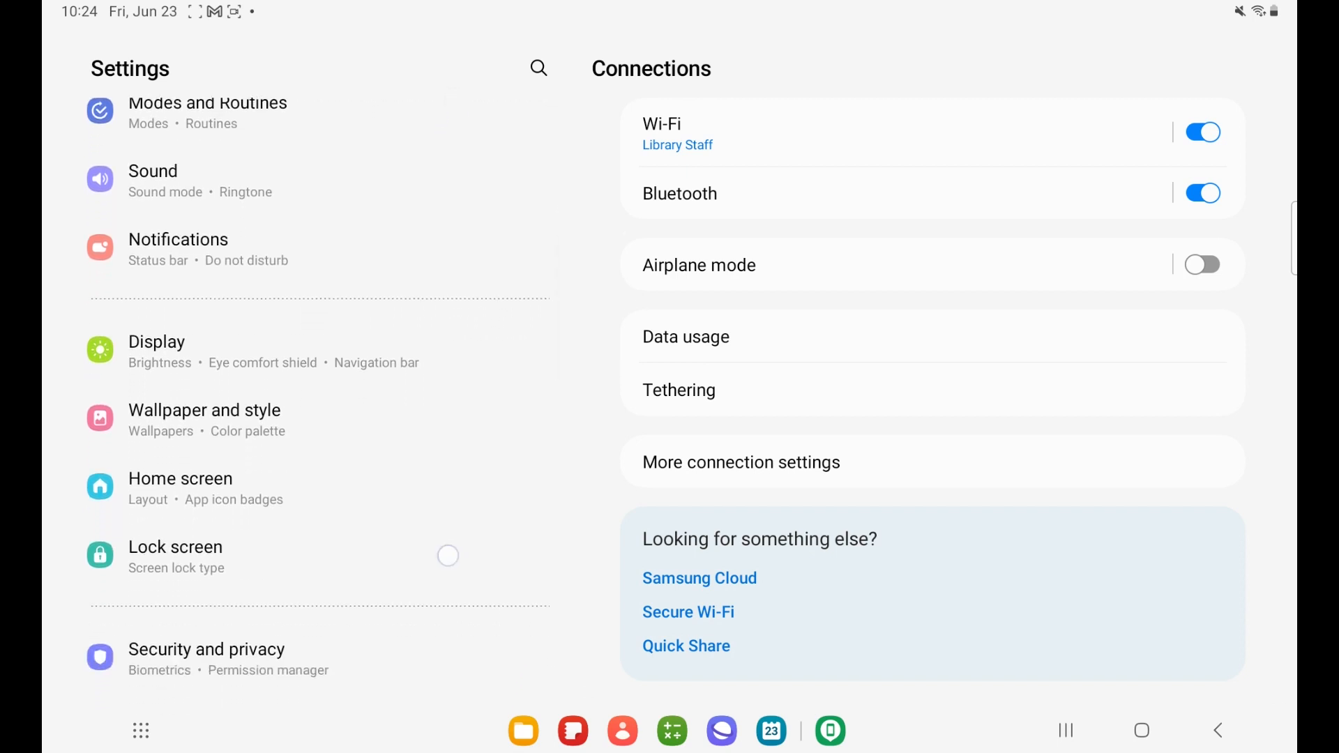
{"action": "scroll", "scroll_direction": "down", "scroll_amount": 3}
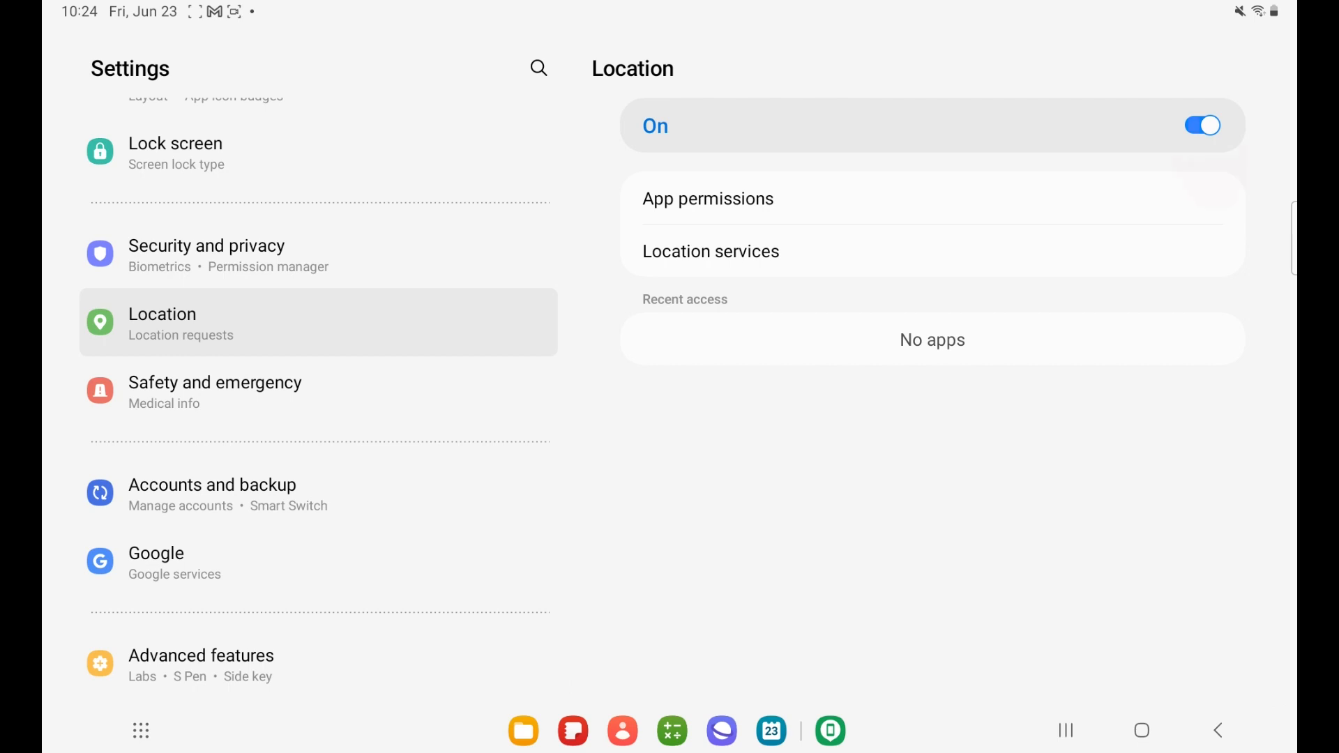
Open Location App permissions and scroll toward Find My Device under Not allowed.
{"action": "left_click", "coordinate": [707, 198]}
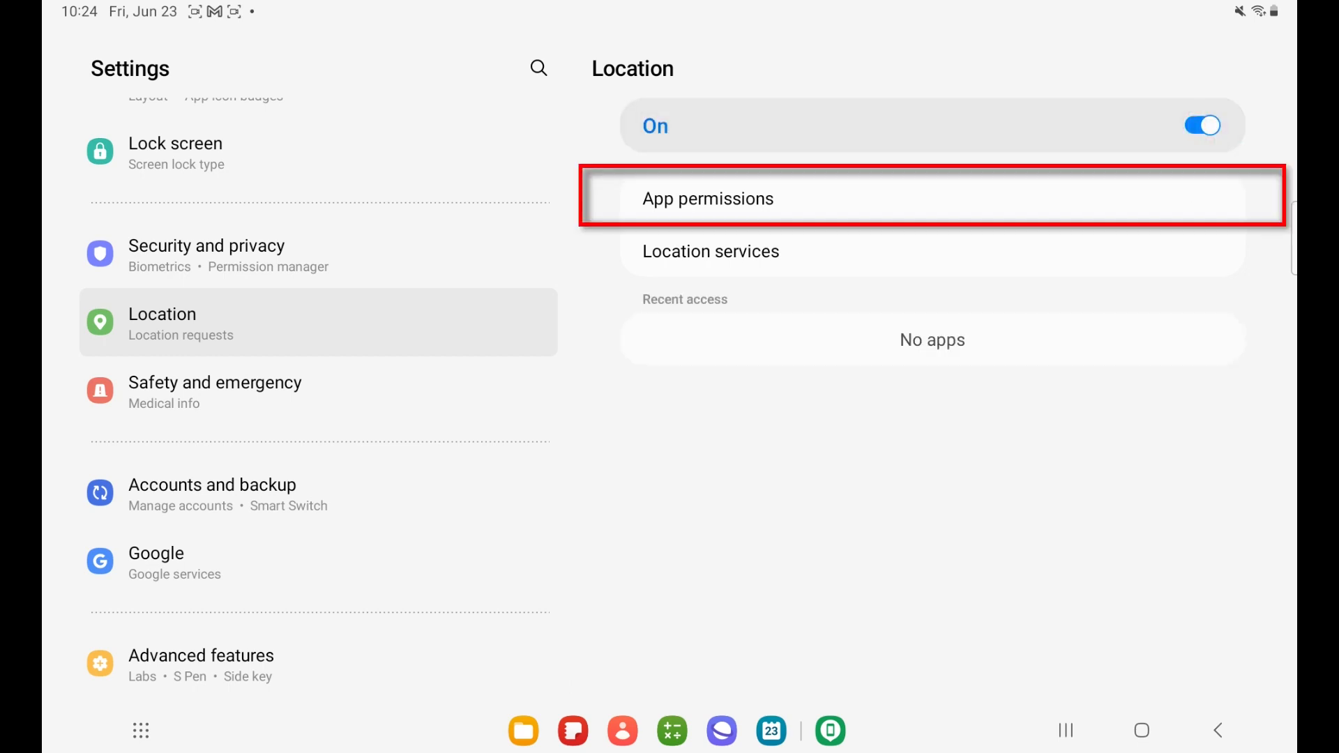
{"action": "left_click", "coordinate": [707, 198]}
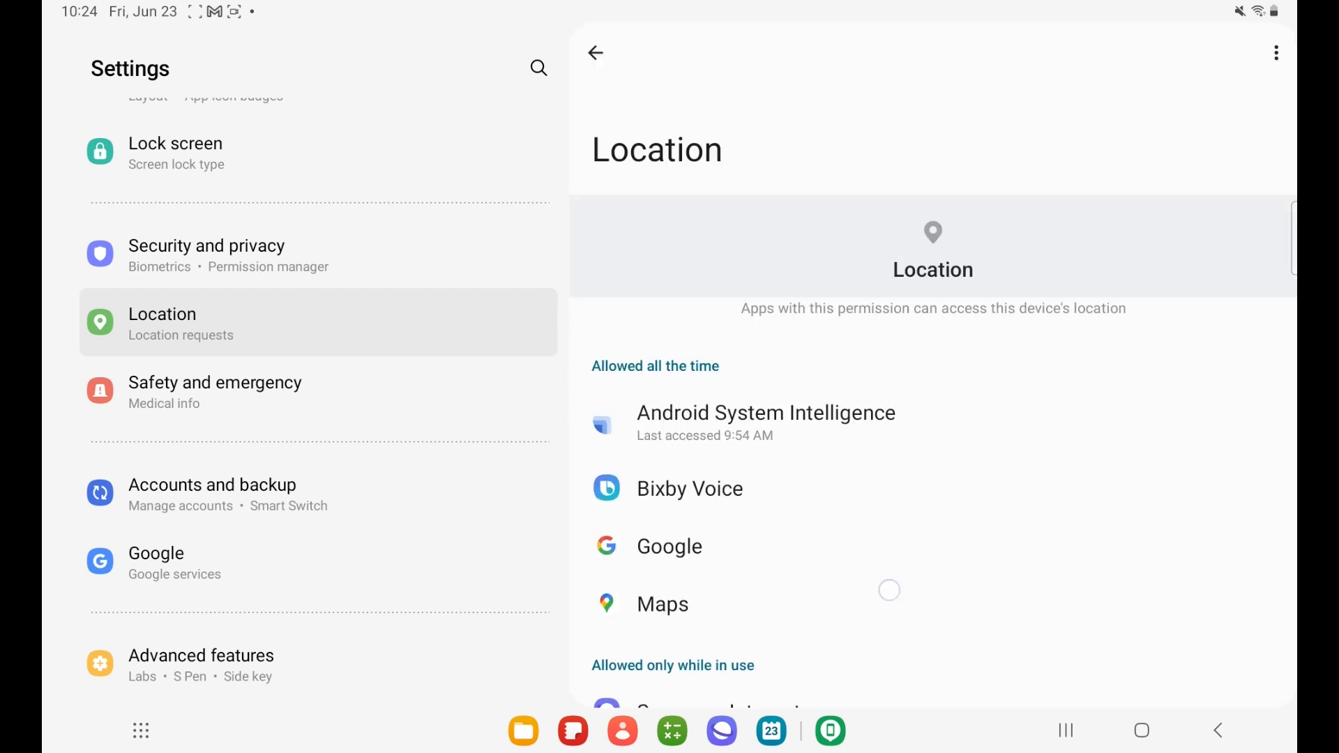
{"action": "scroll", "scroll_direction": "down", "scroll_amount": 3}
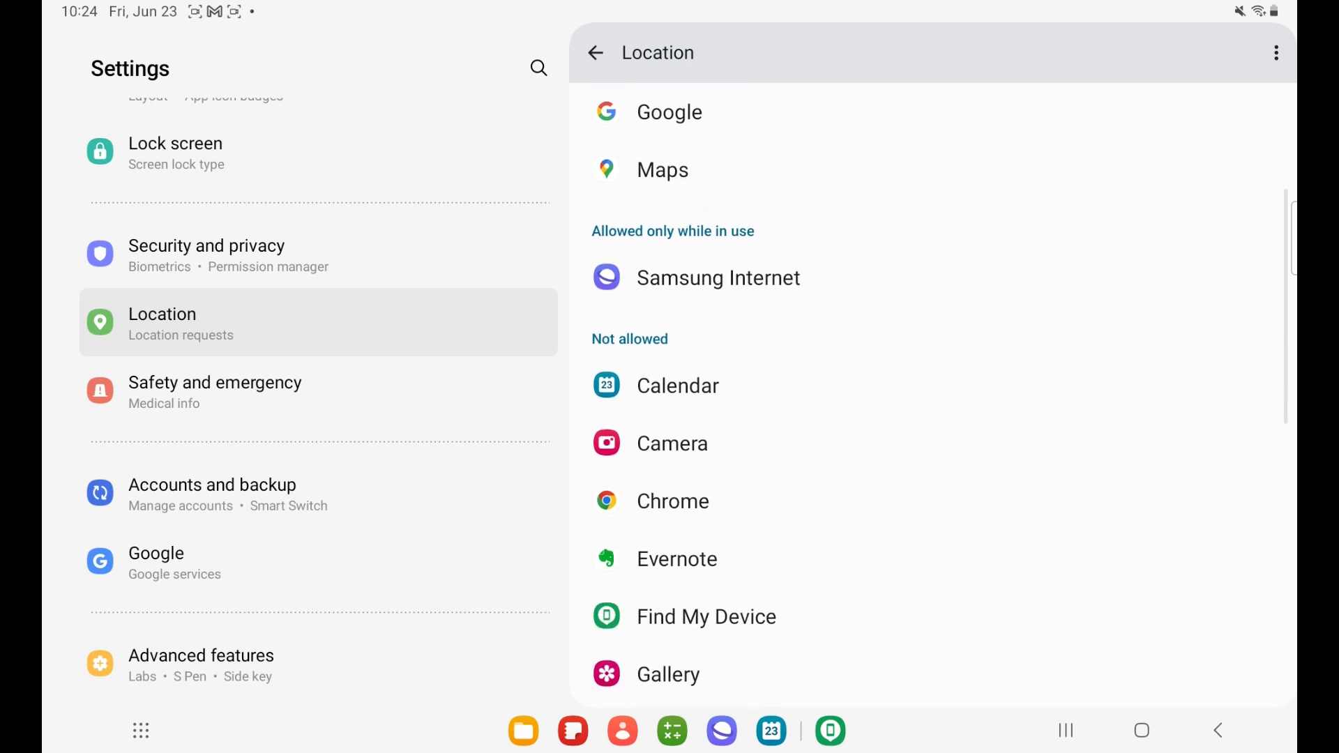
Open Find My Device's location permission page, set to ask every time.
{"action": "left_click", "coordinate": [706, 616]}
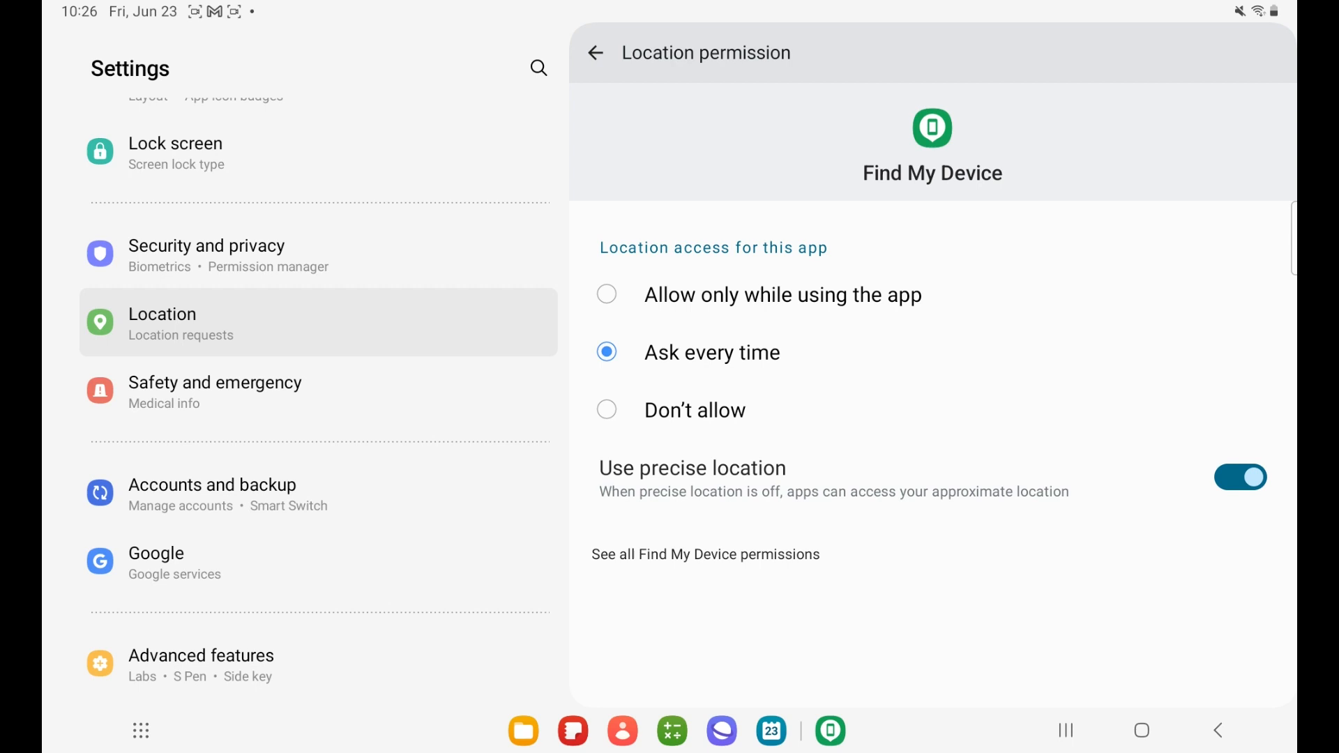
{"action": "left_click", "coordinate": [705, 627]}
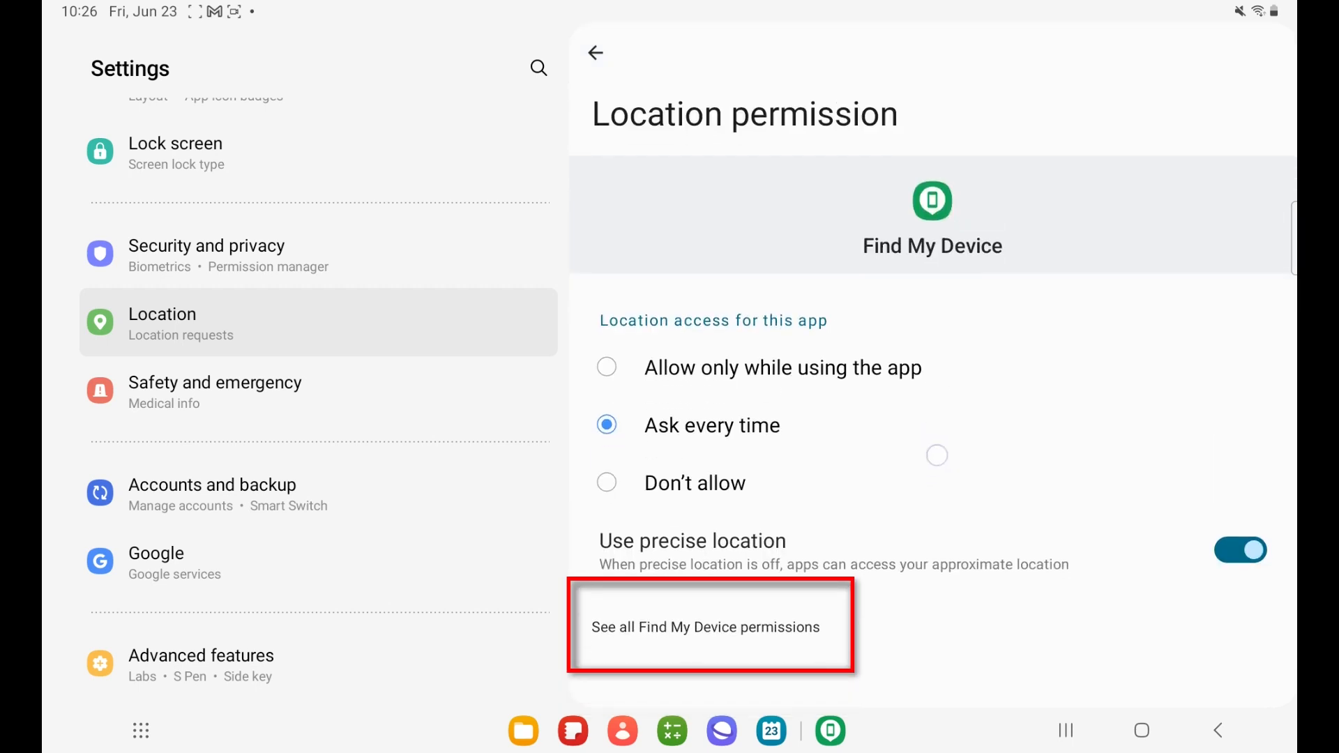
{"action": "scroll", "scroll_direction": "down", "scroll_amount": 3}
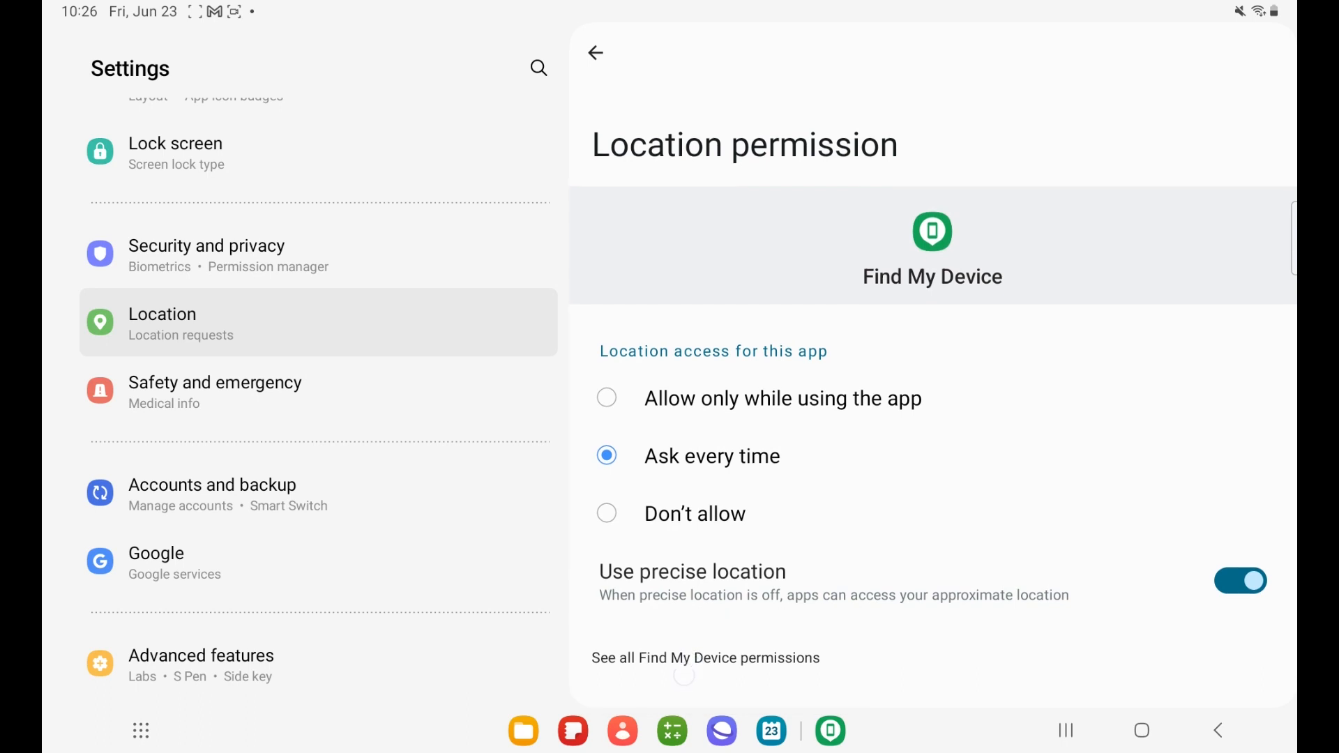
Open Find My Mobile, showing the feature off with no Samsung account.
{"action": "left_click", "coordinate": [704, 657]}
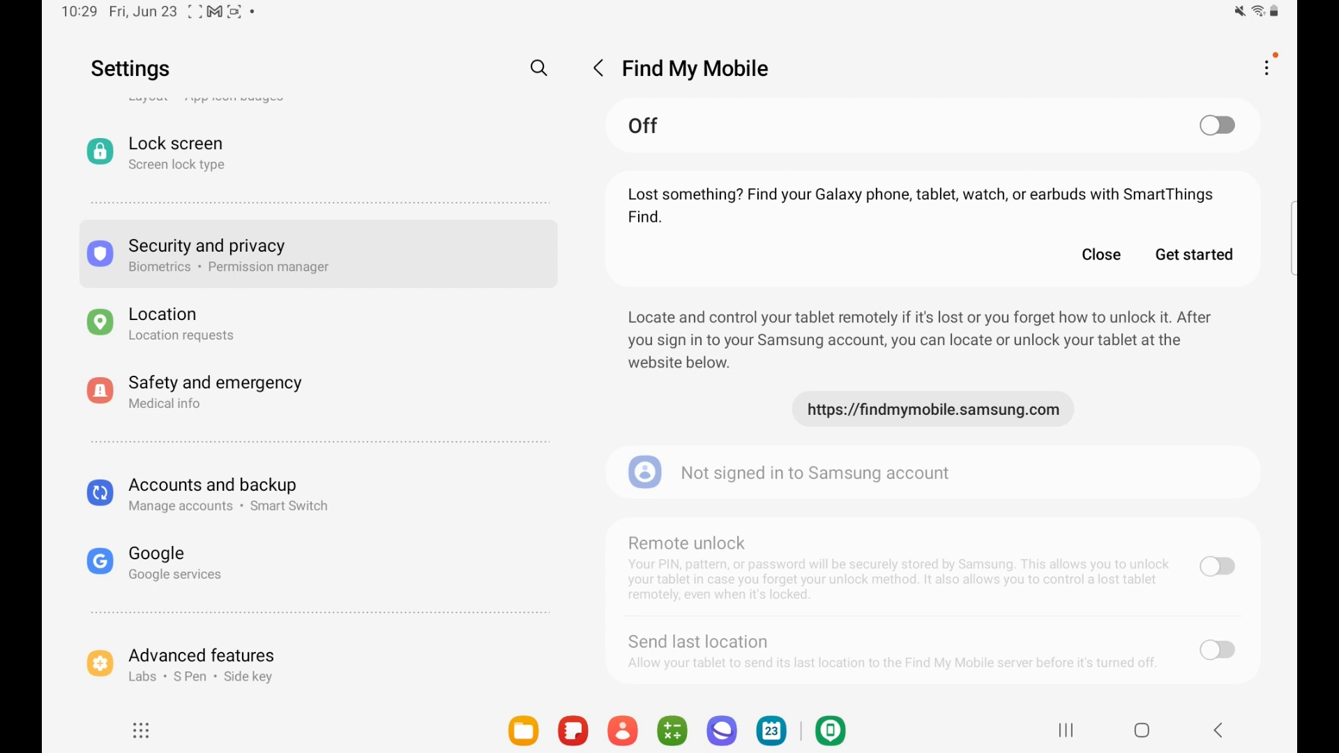
Go back to the Security and privacy page with its four suggestions.
{"action": "left_click", "coordinate": [597, 69]}
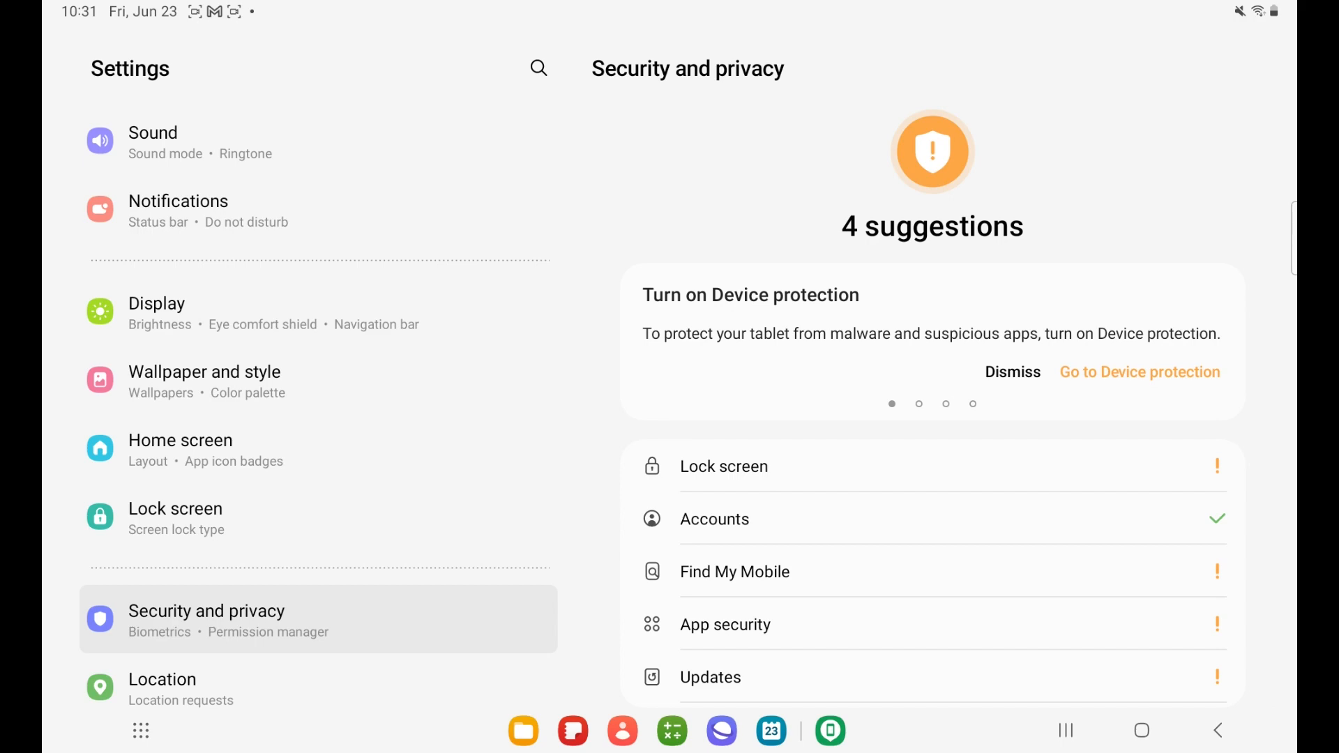
{"action": "left_click", "coordinate": [734, 571]}
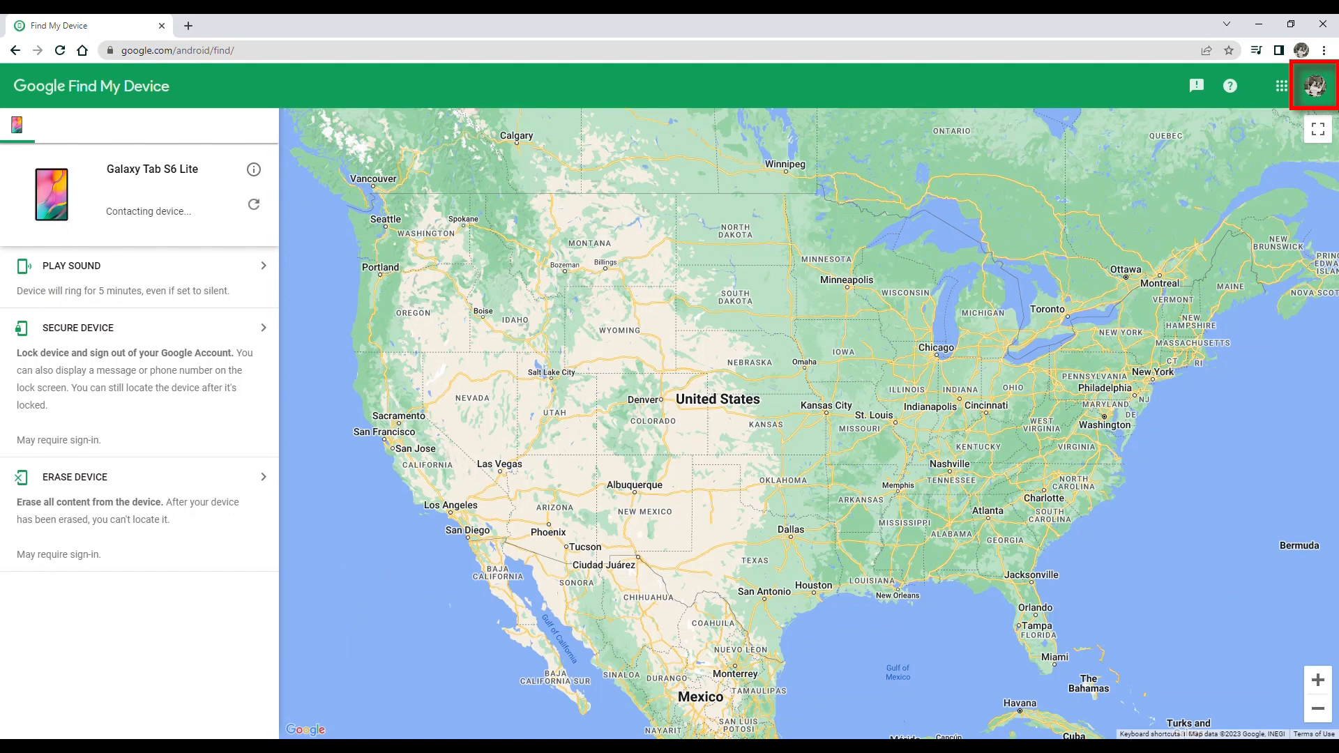
{"action": "mouse_move", "coordinate": [1313, 85]}
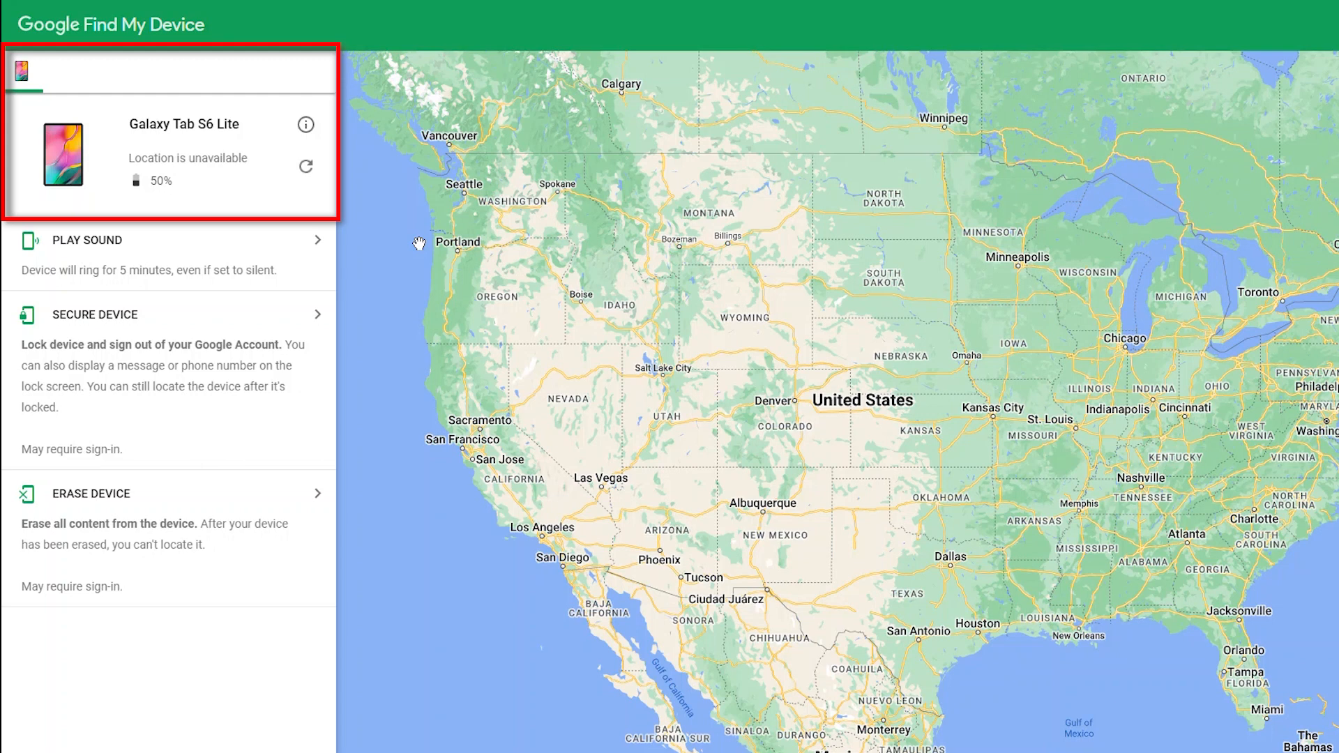
Refresh the Galaxy Tab S6 Lite status, showing location unavailable and 50% battery.
{"action": "left_click", "coordinate": [305, 166]}
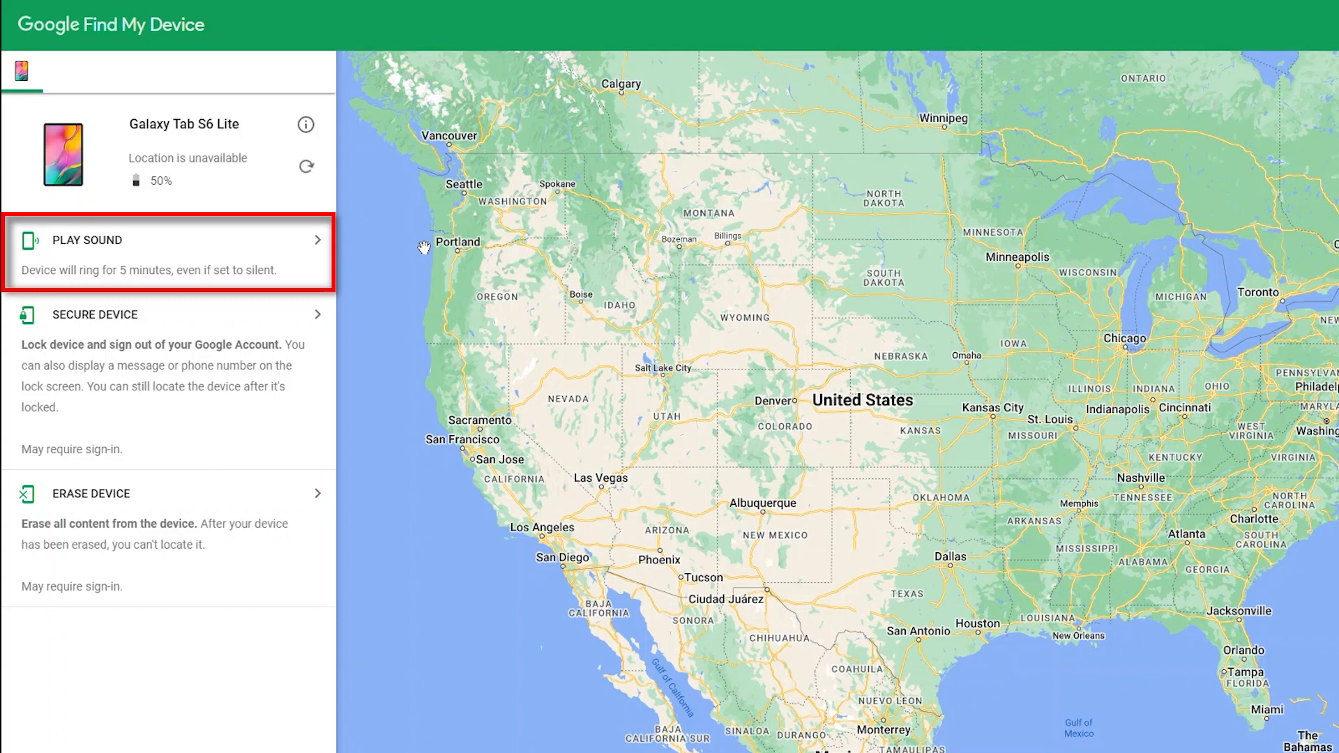
{"action": "mouse_move", "coordinate": [418, 277]}
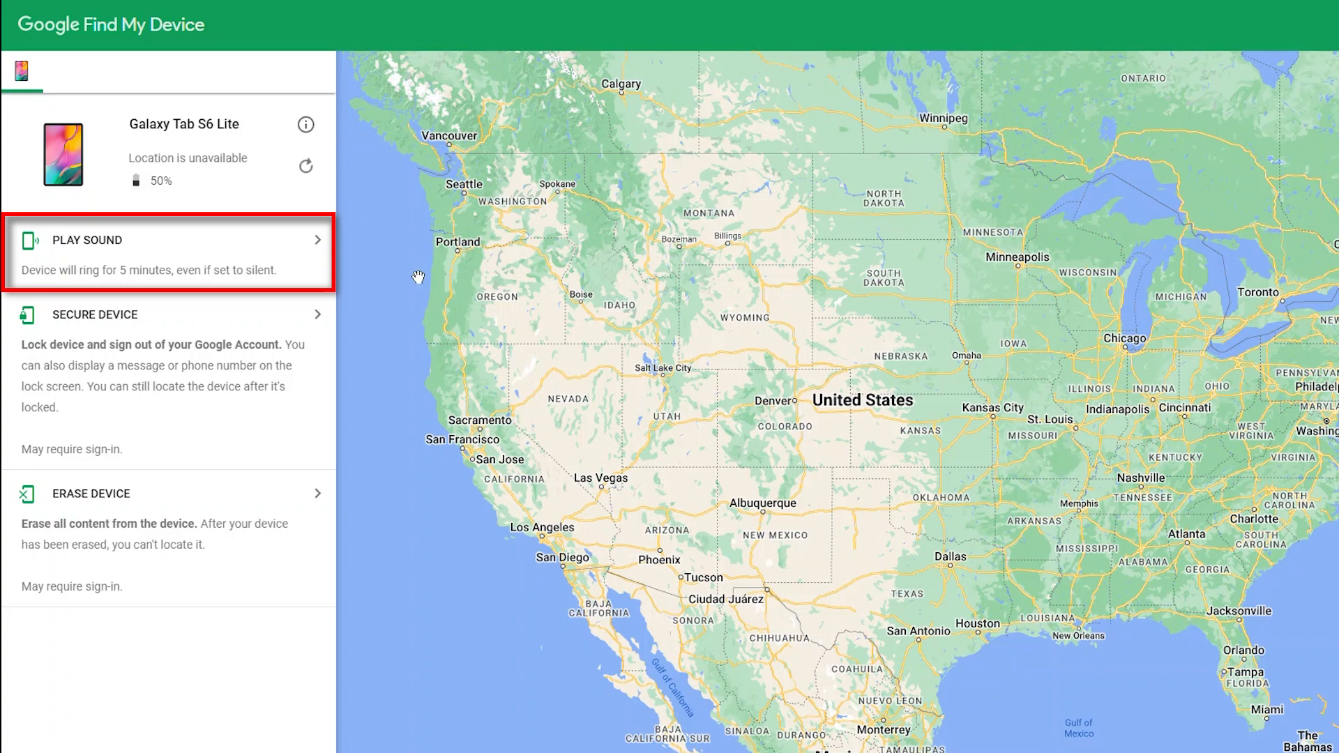
{"action": "mouse_move", "coordinate": [361, 274]}
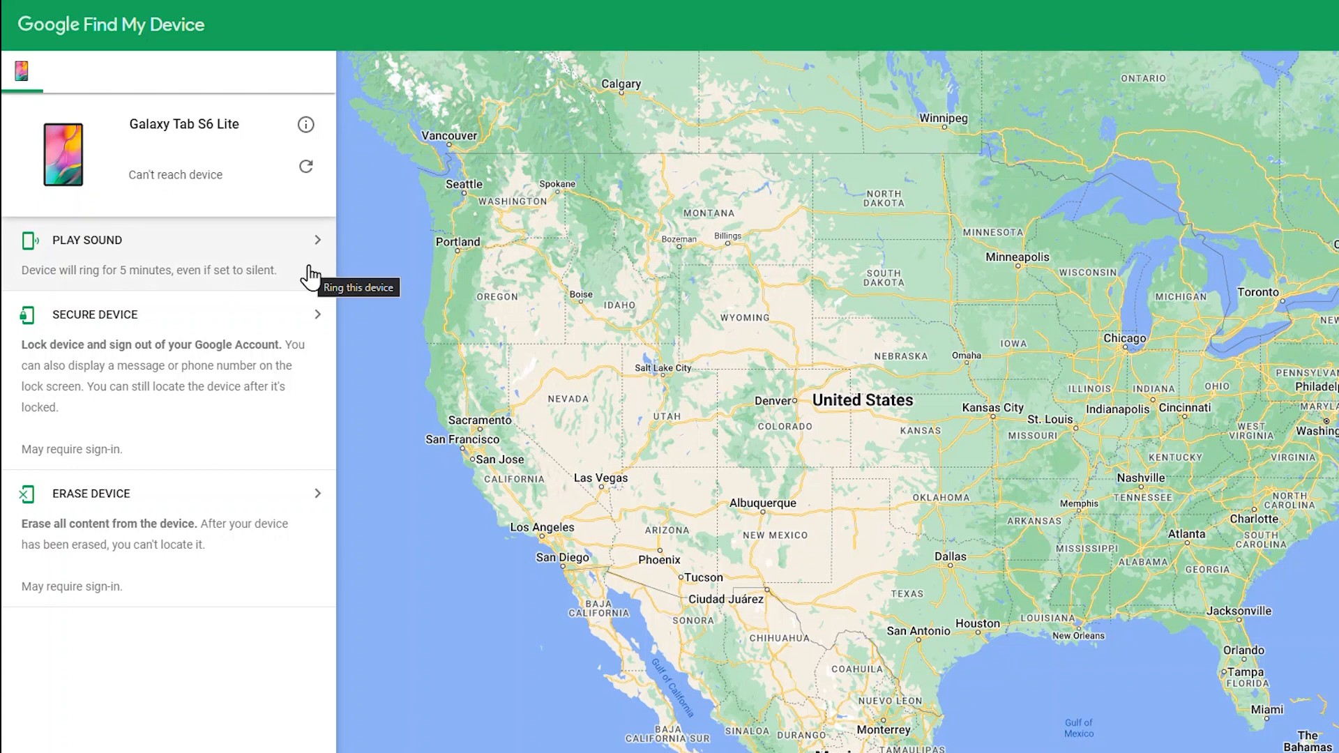
{"action": "mouse_move", "coordinate": [351, 262]}
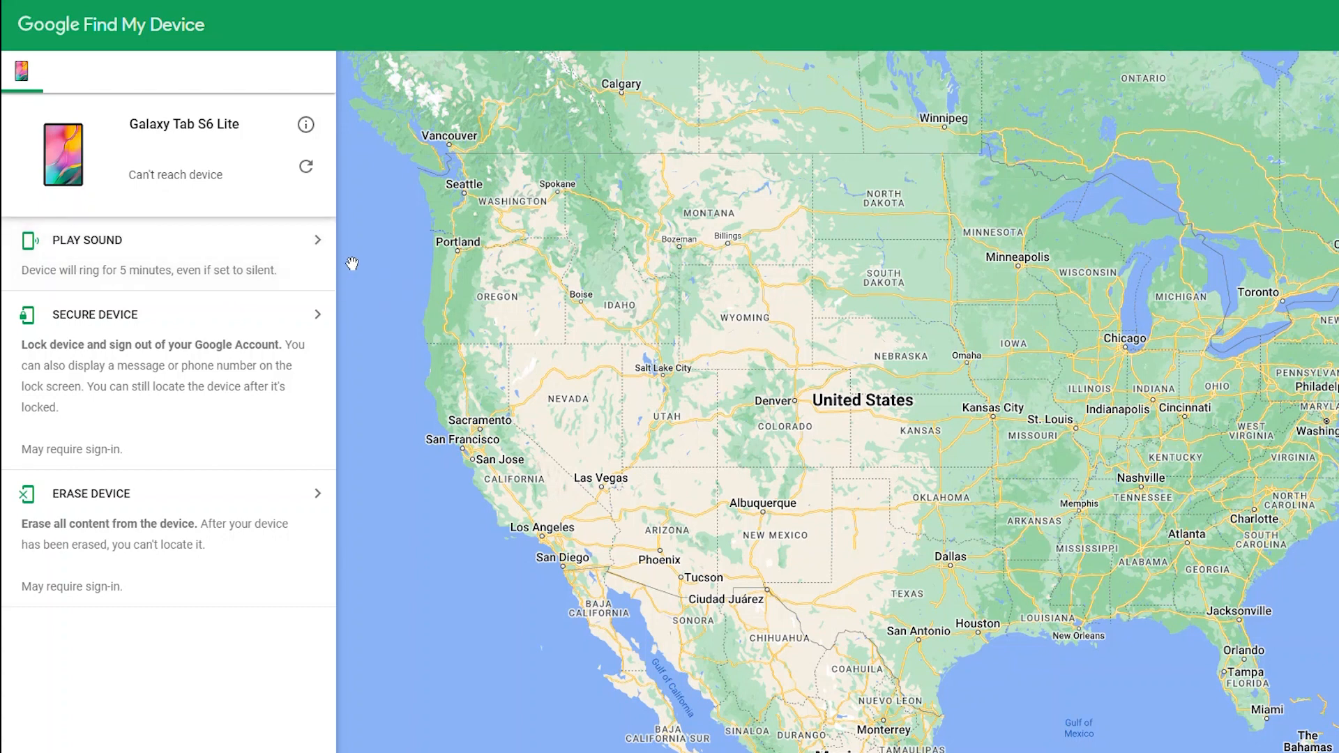
Refresh the tablet entry so it reports the Library Staff Wi‑Fi network and 50% battery.
{"action": "left_click", "coordinate": [305, 166]}
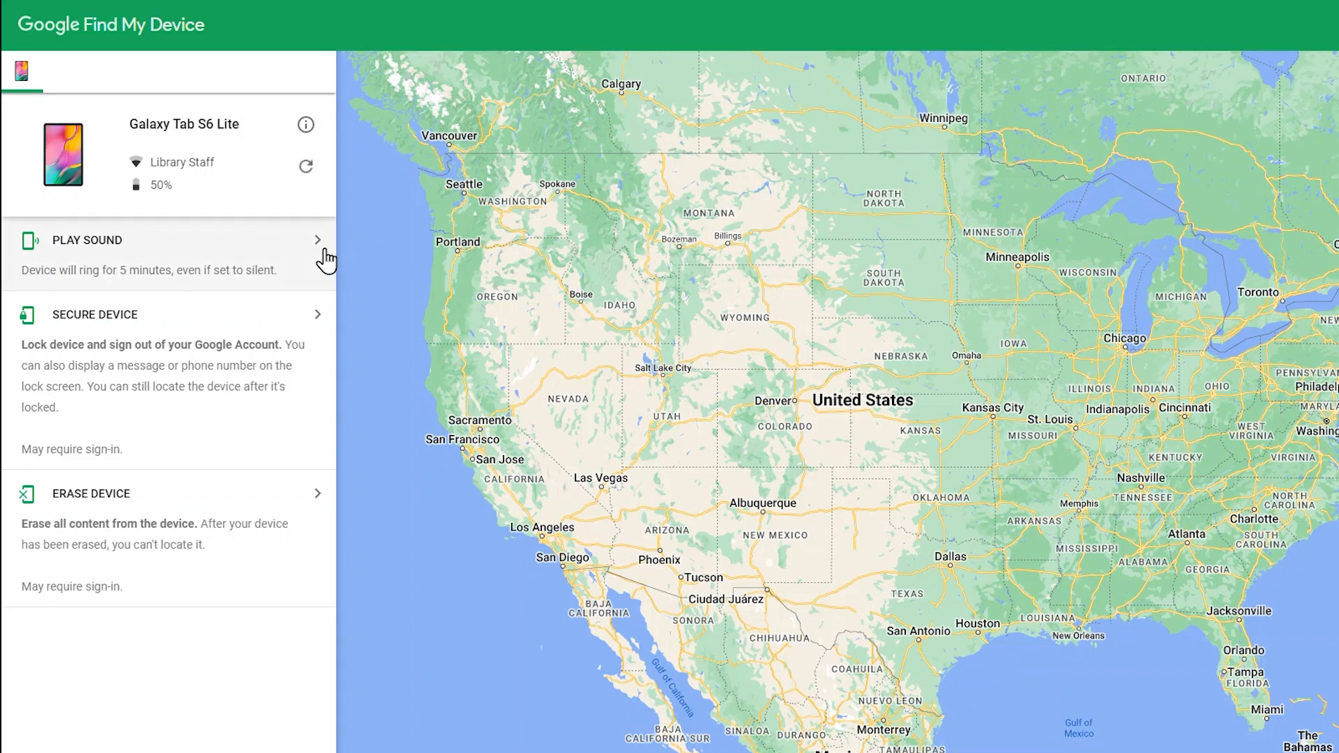
{"action": "mouse_move", "coordinate": [327, 256]}
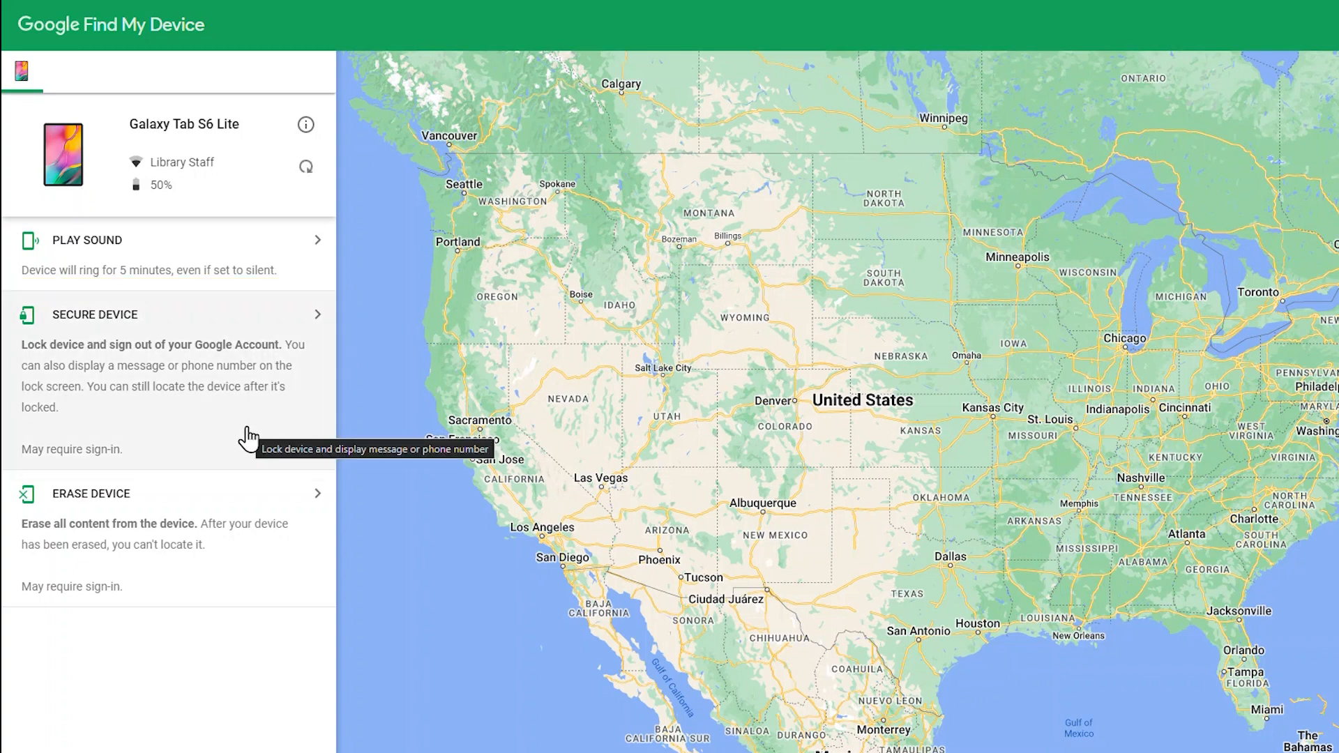
{"action": "mouse_move", "coordinate": [360, 419]}
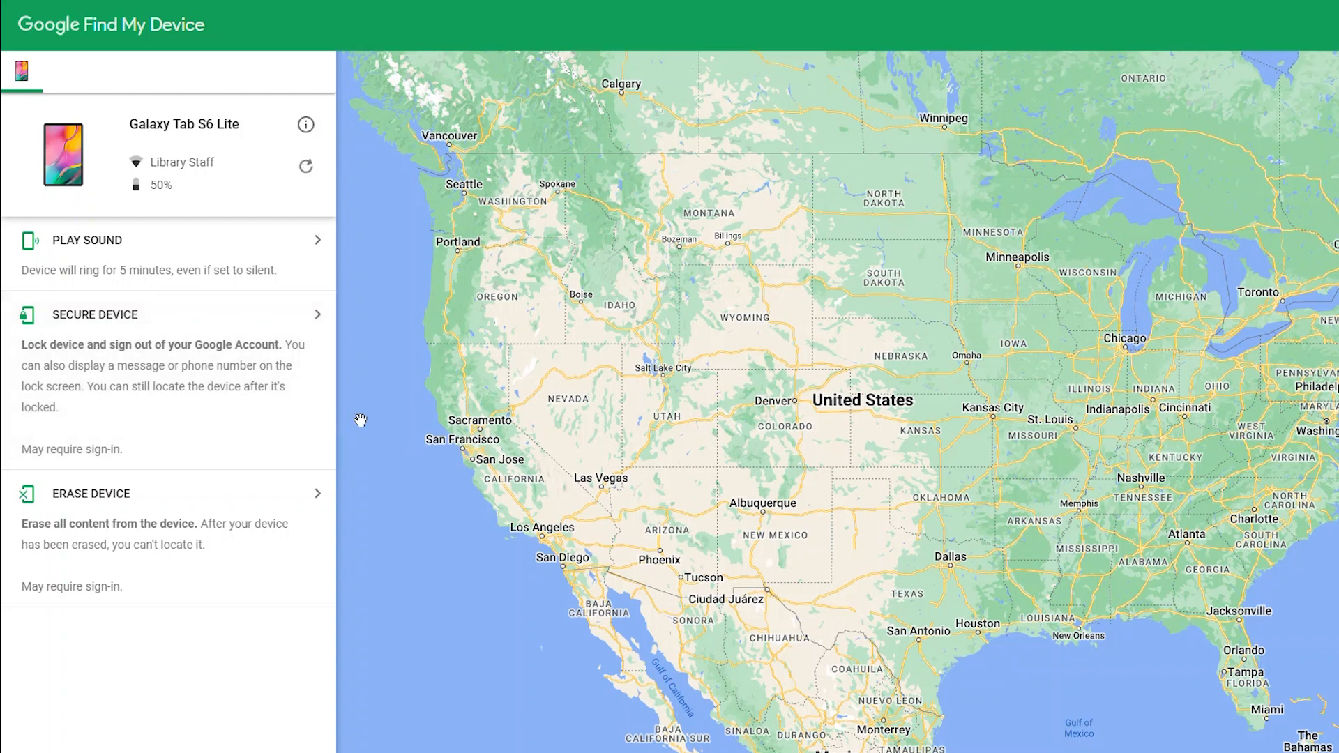
Refresh the Galaxy Tab S6 Lite again, now reporting the device can't be reached.
{"action": "left_click", "coordinate": [306, 166]}
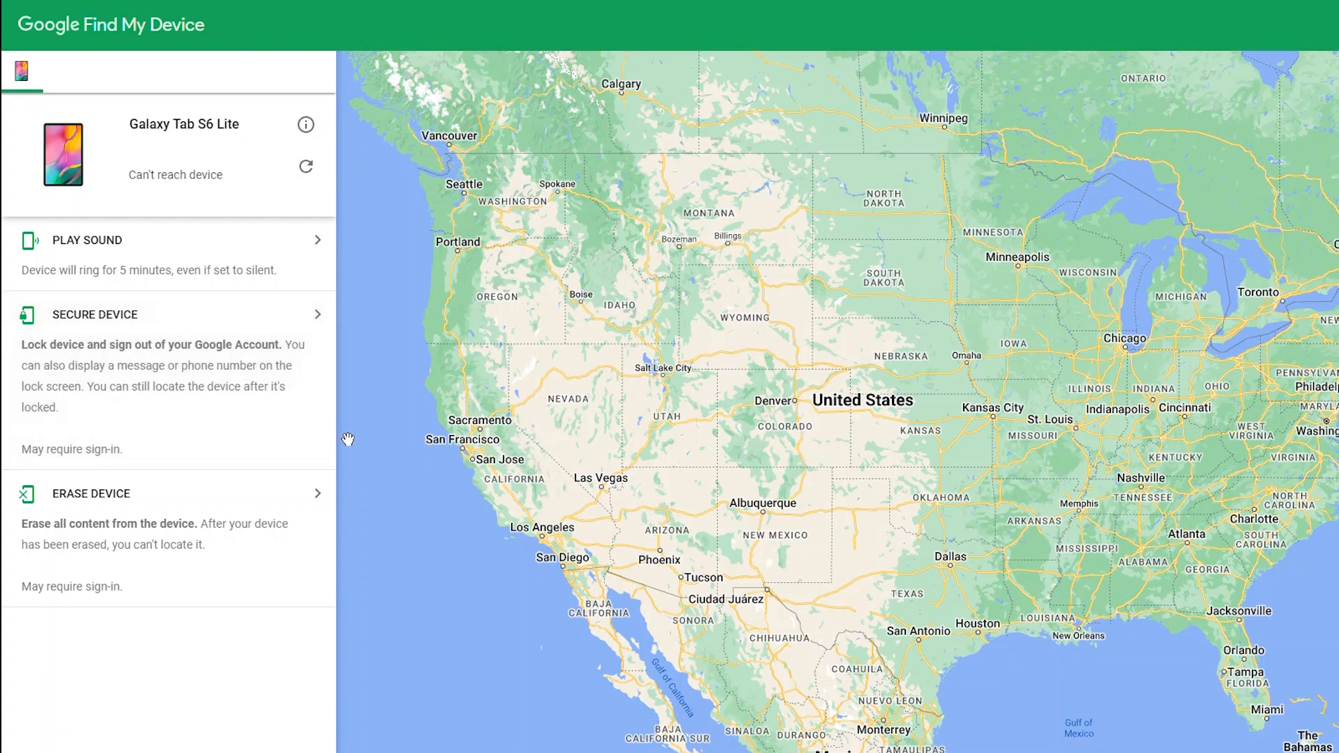
{"action": "mouse_move", "coordinate": [360, 389]}
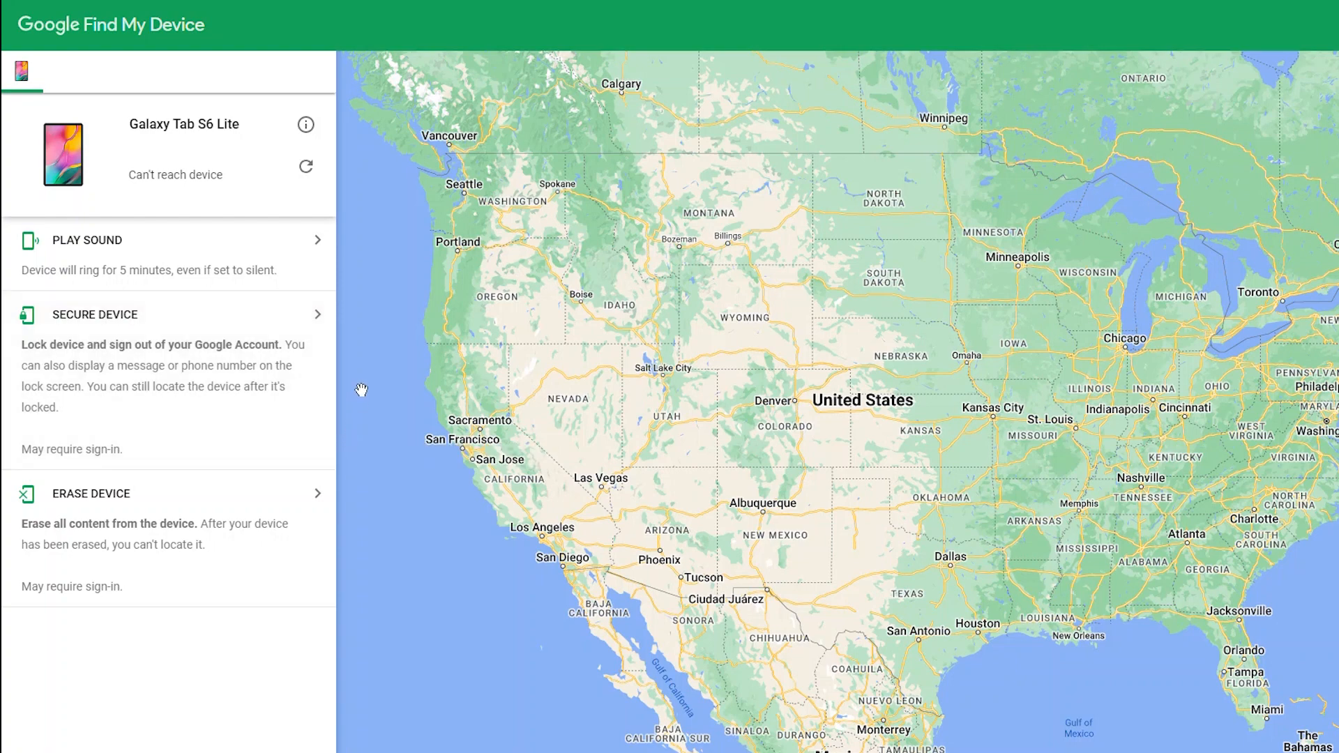